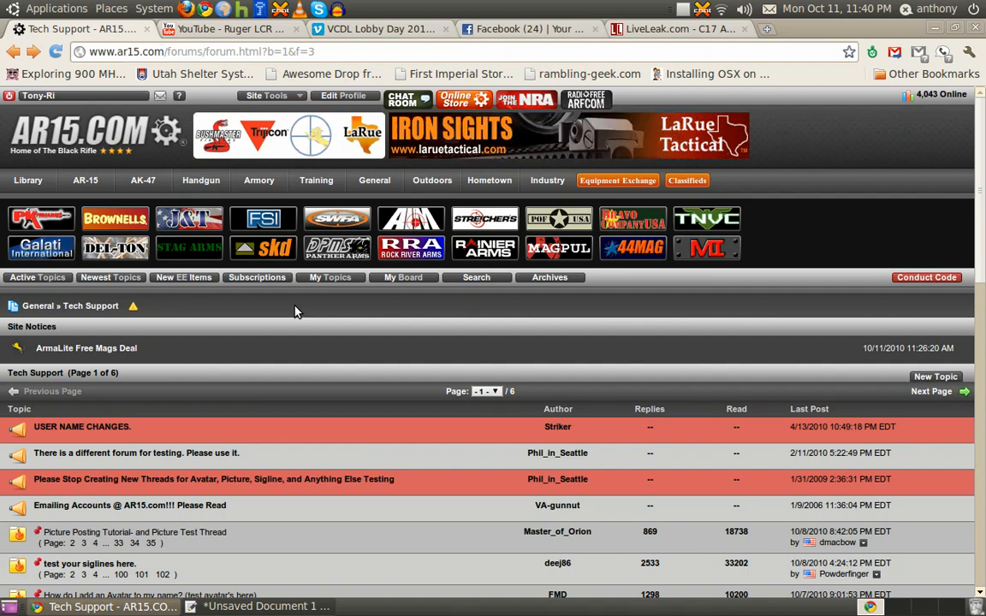
# Look over the Ruger LCR holster YouTube and VCDL Lobby Day 2010 Vimeo video tabs
pyautogui.click(231, 28)
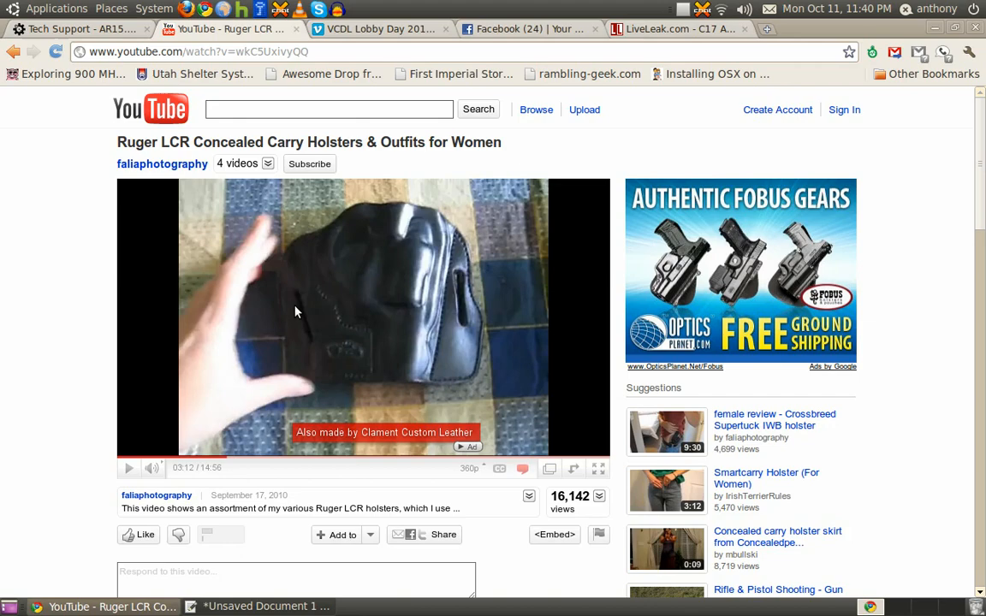
pyautogui.click(377, 28)
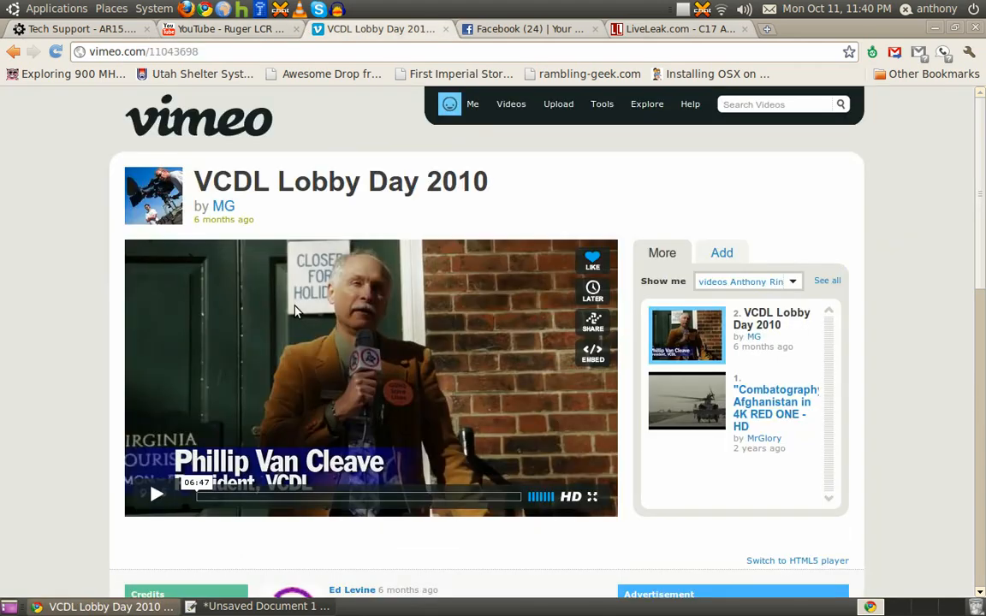
pyautogui.click(527, 28)
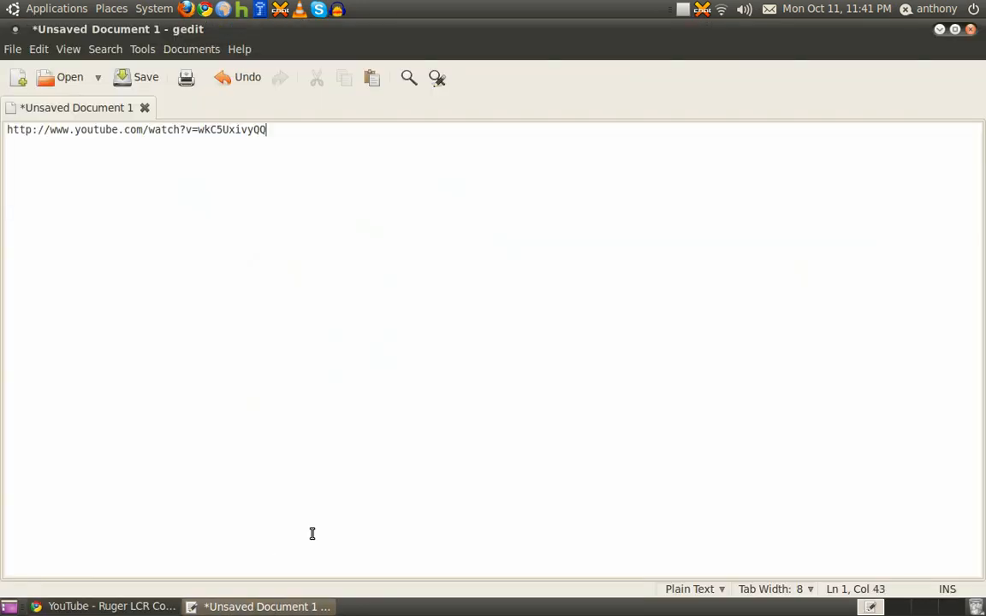
# Return to the AR15.com tab and start a reply to the embed tutorial thread
pyautogui.press('ctrl+a')
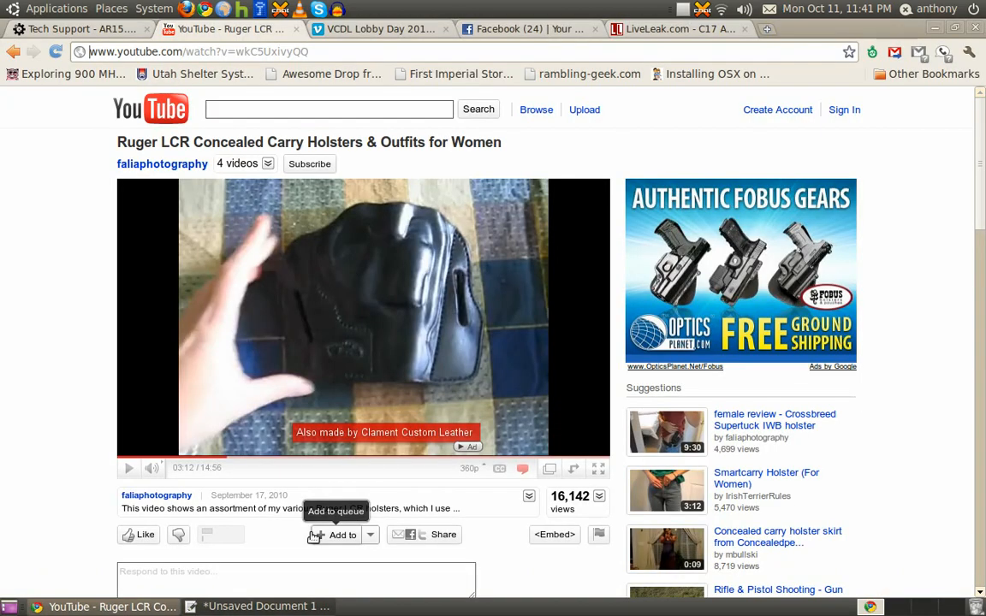
pyautogui.click(81, 28)
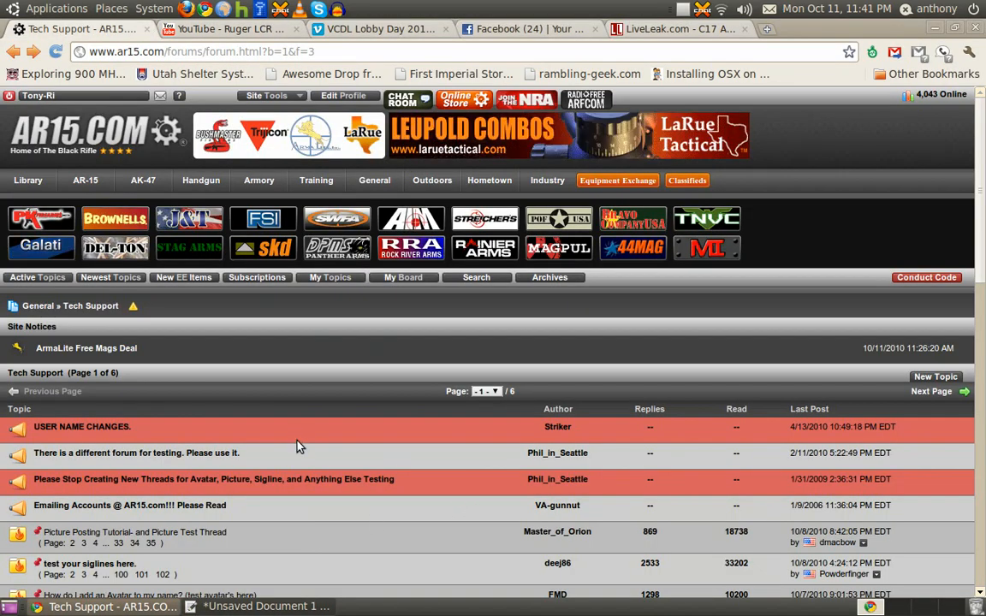
pyautogui.scroll(-3)
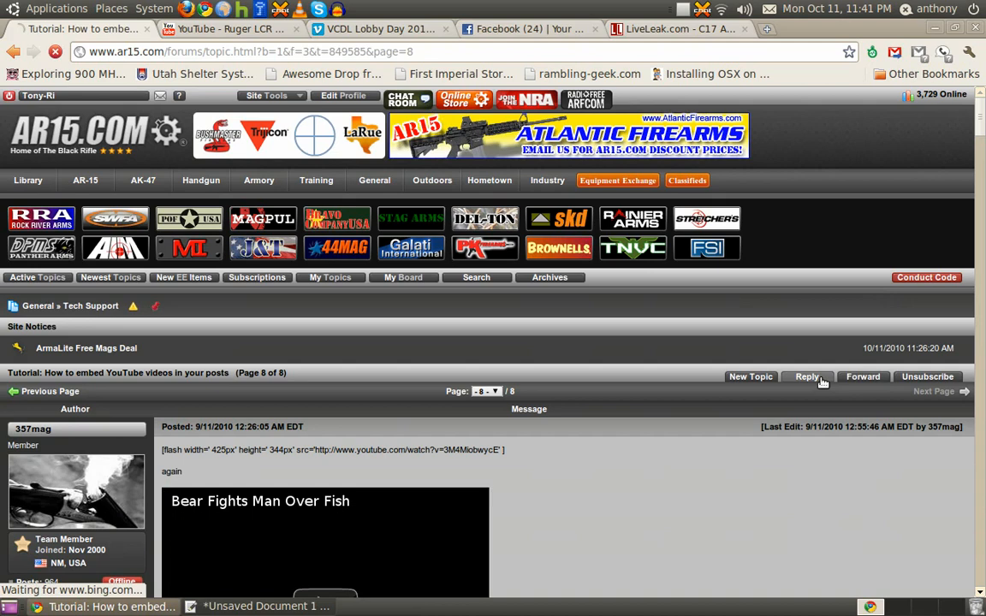
pyautogui.click(806, 377)
pyautogui.write('[flash')
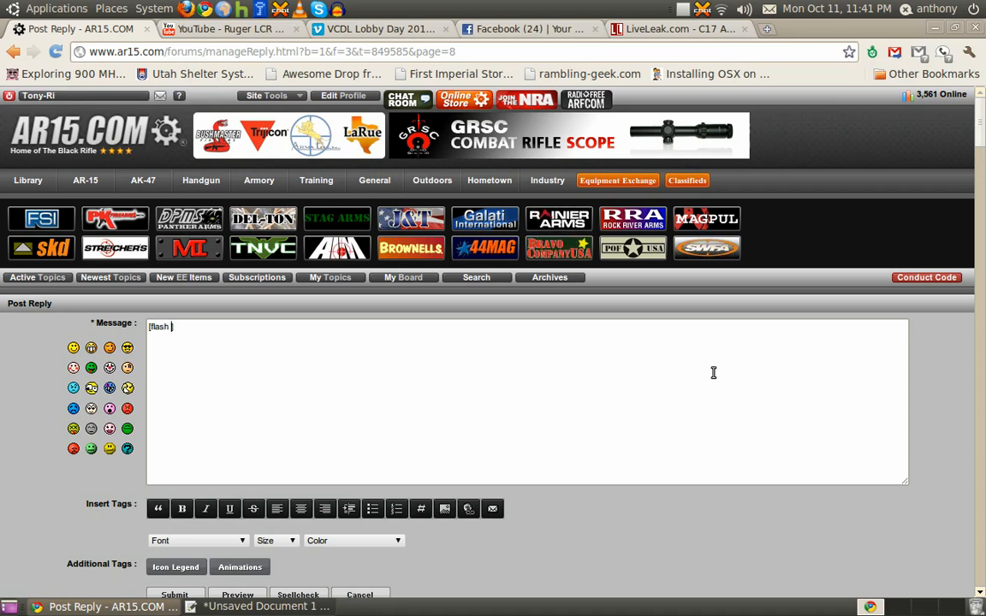
# Type a flash tag with width 480, height 385 and the Ruger LCR YouTube URL
pyautogui.write('width=')
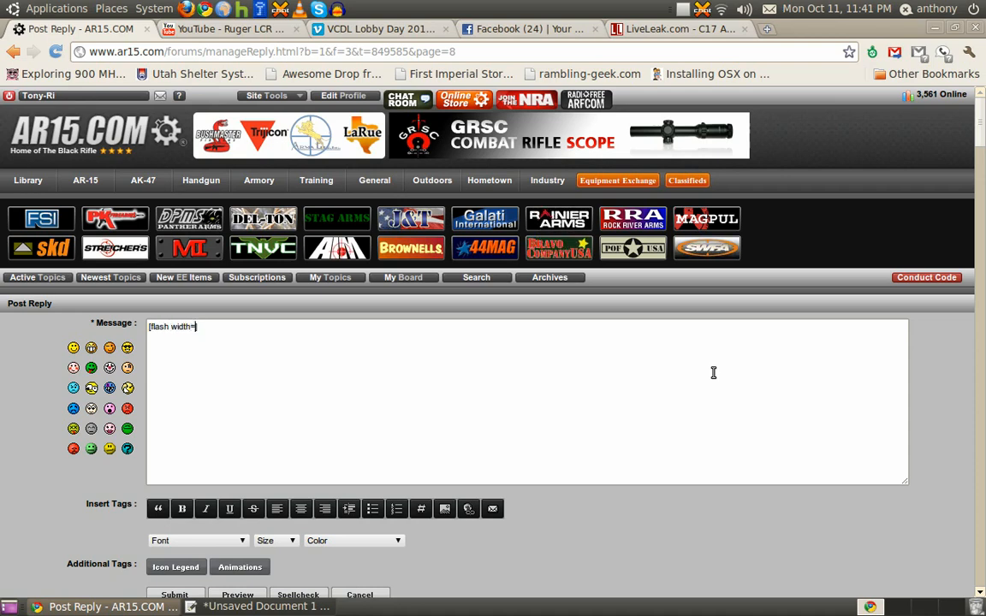
pyautogui.write(']')
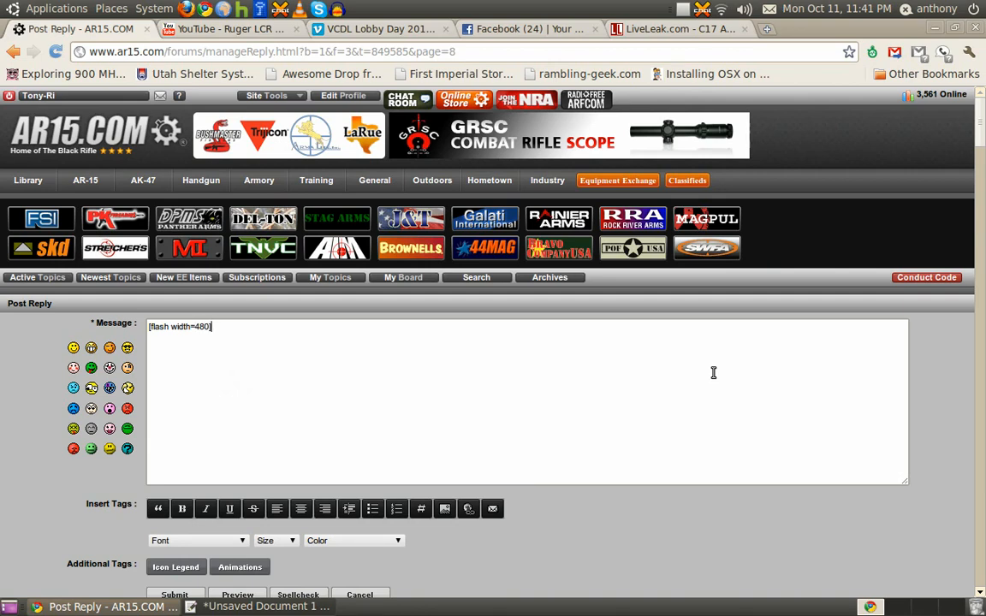
pyautogui.press('BackSpace')
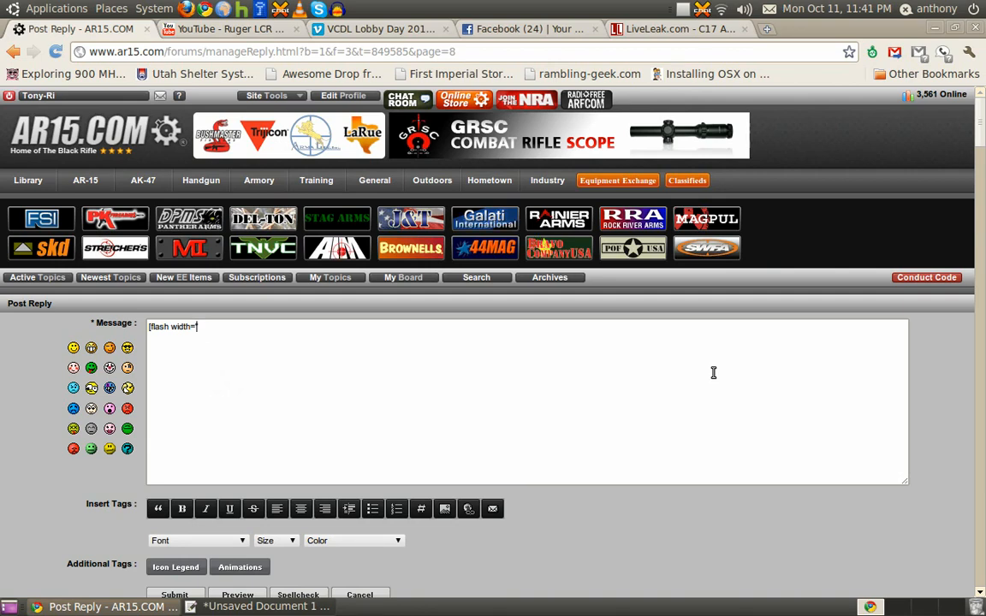
pyautogui.write("480' height=")
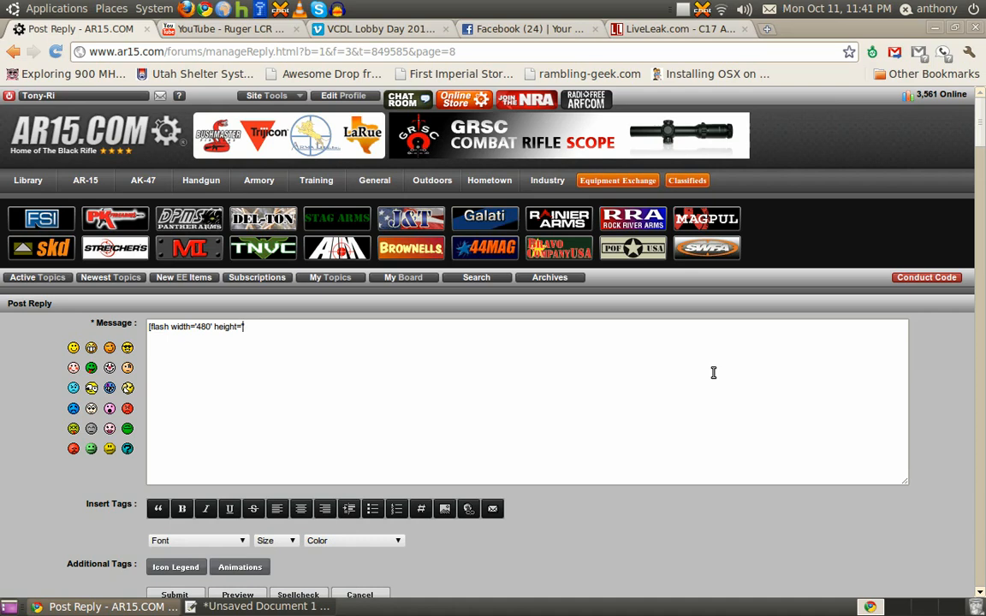
pyautogui.write("385'")
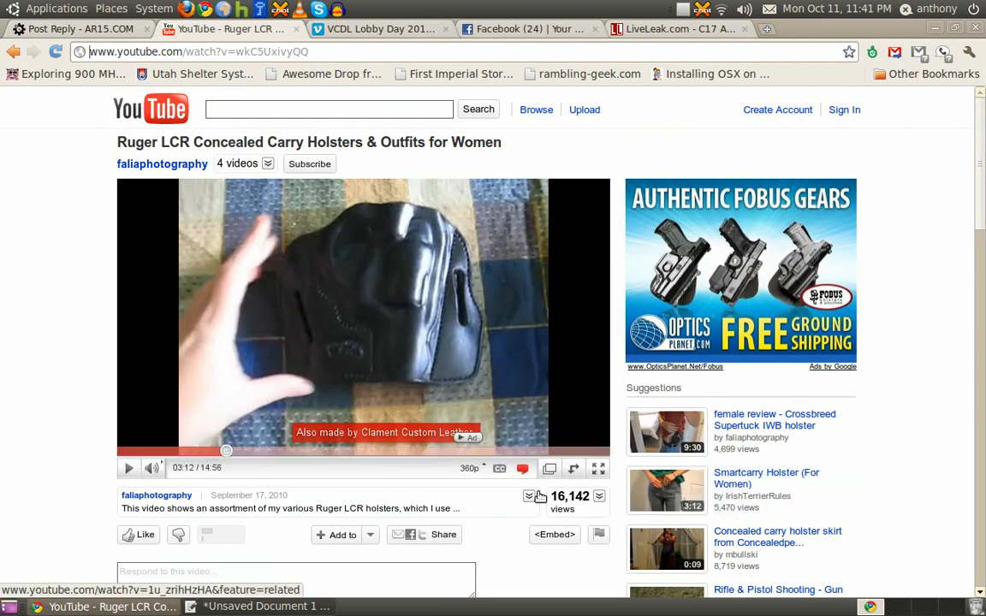
pyautogui.click(77, 28)
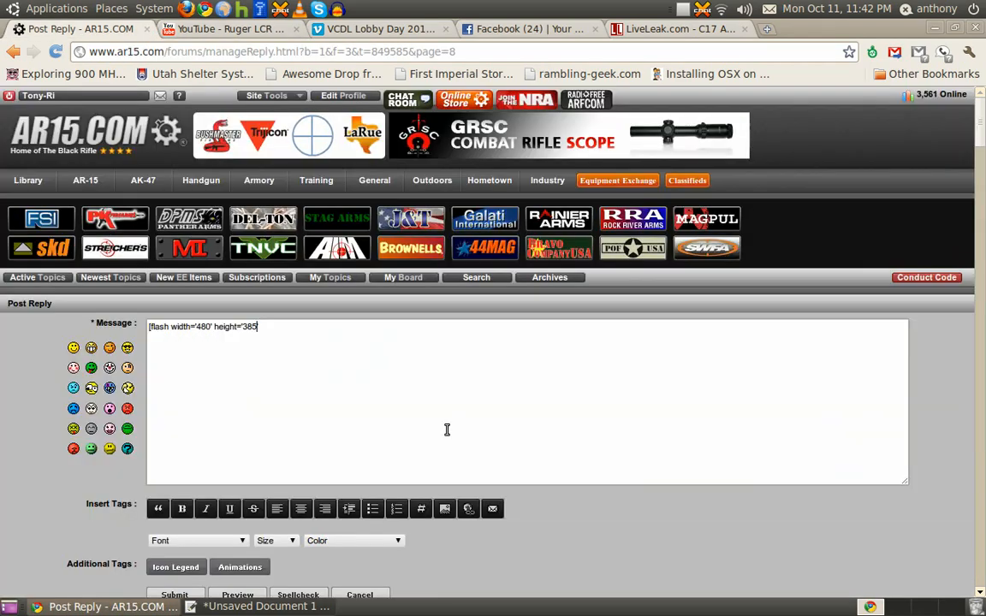
pyautogui.moveTo(368, 394)
pyautogui.write("'")
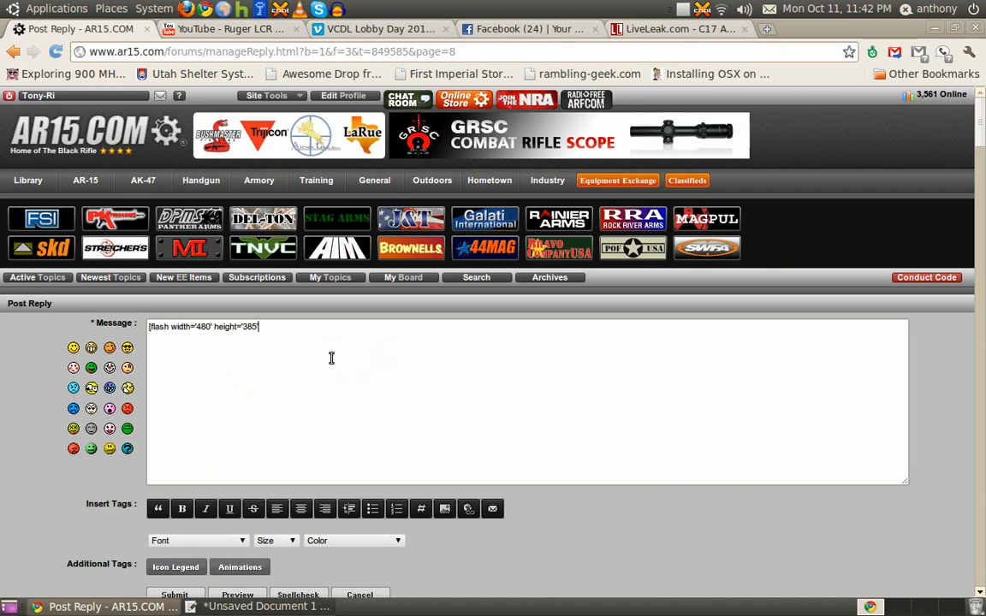
pyautogui.write('src')
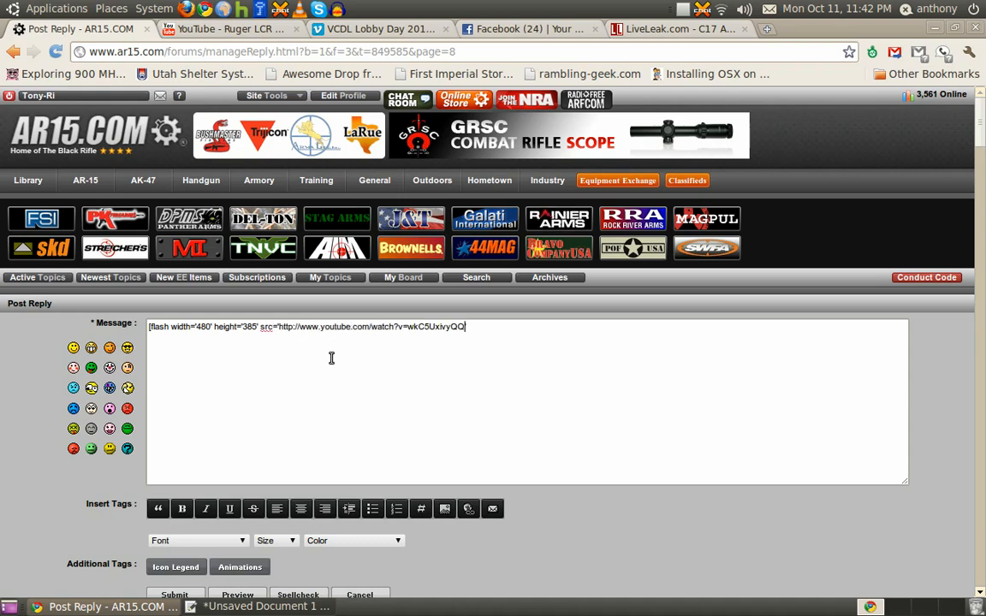
pyautogui.write(']')
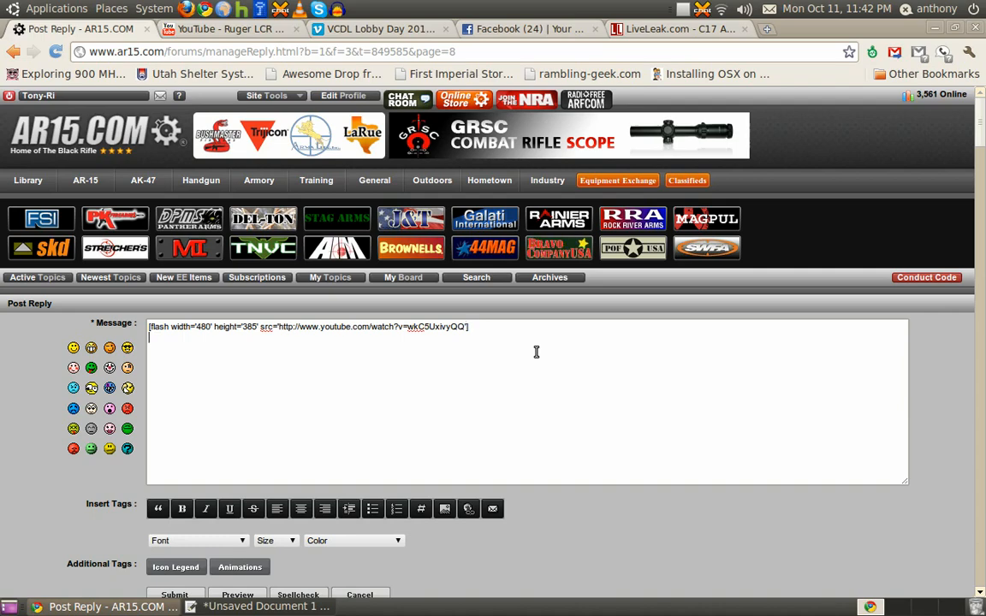
# Submit the reply and check the embedded Ruger LCR player in the thread
pyautogui.click(231, 28)
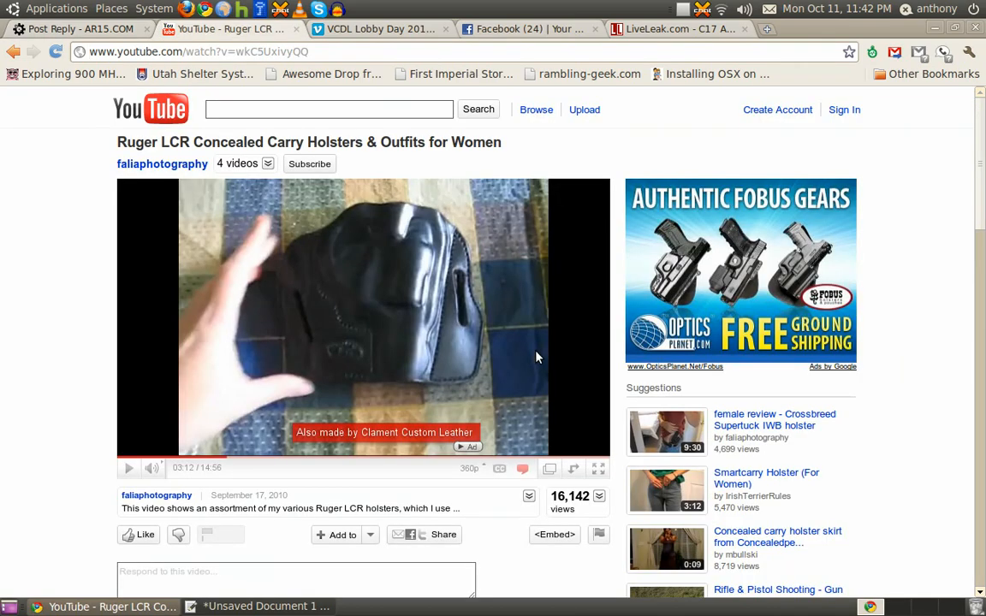
pyautogui.click(81, 28)
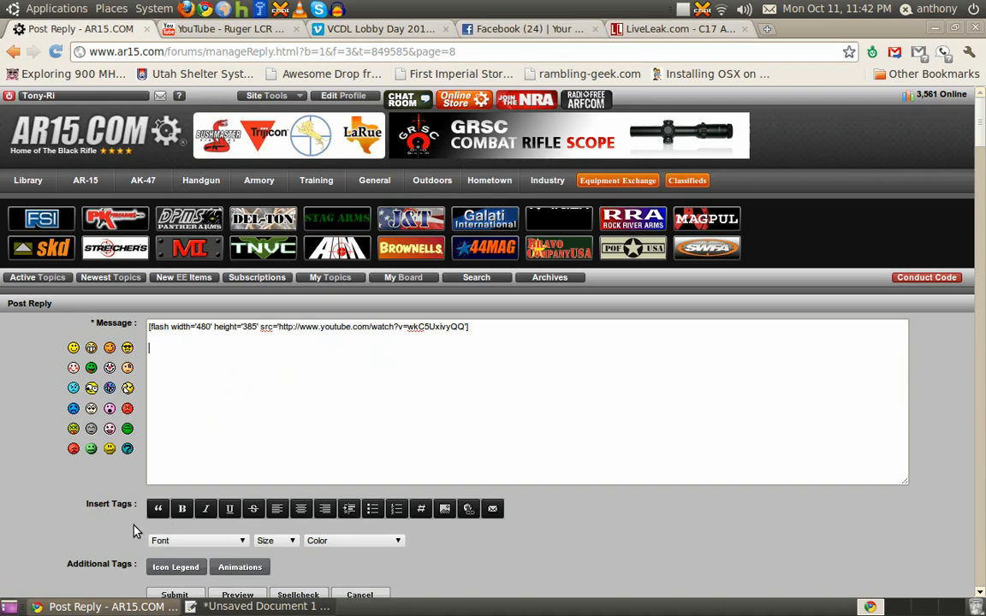
pyautogui.scroll(-3)
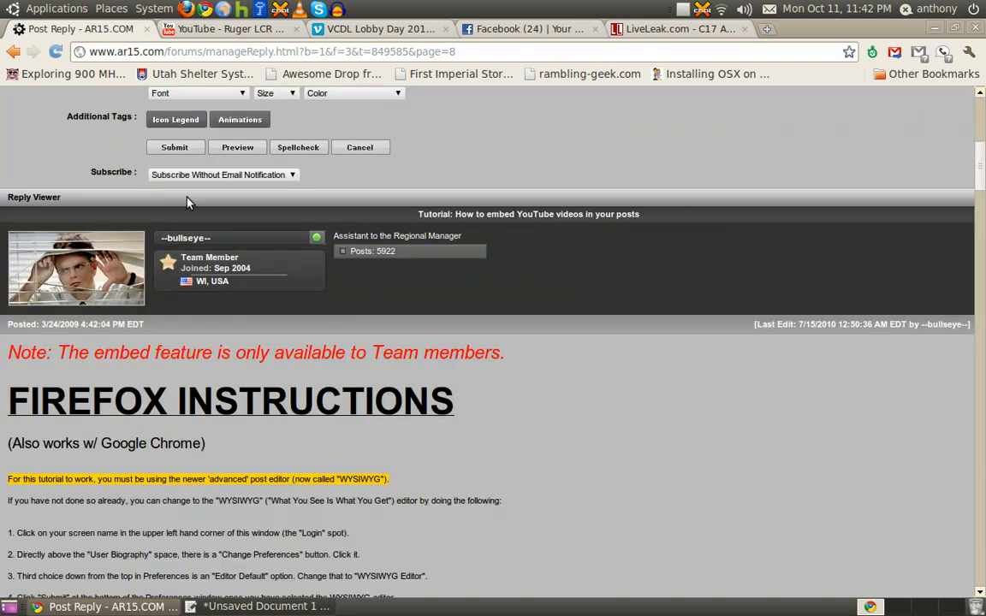
pyautogui.click(175, 147)
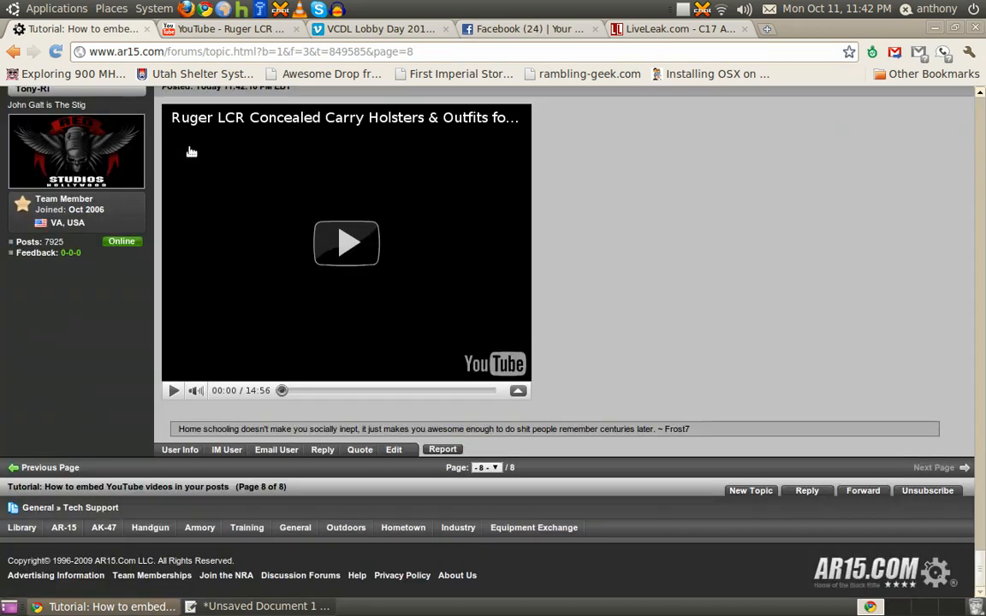
pyautogui.scroll(-3)
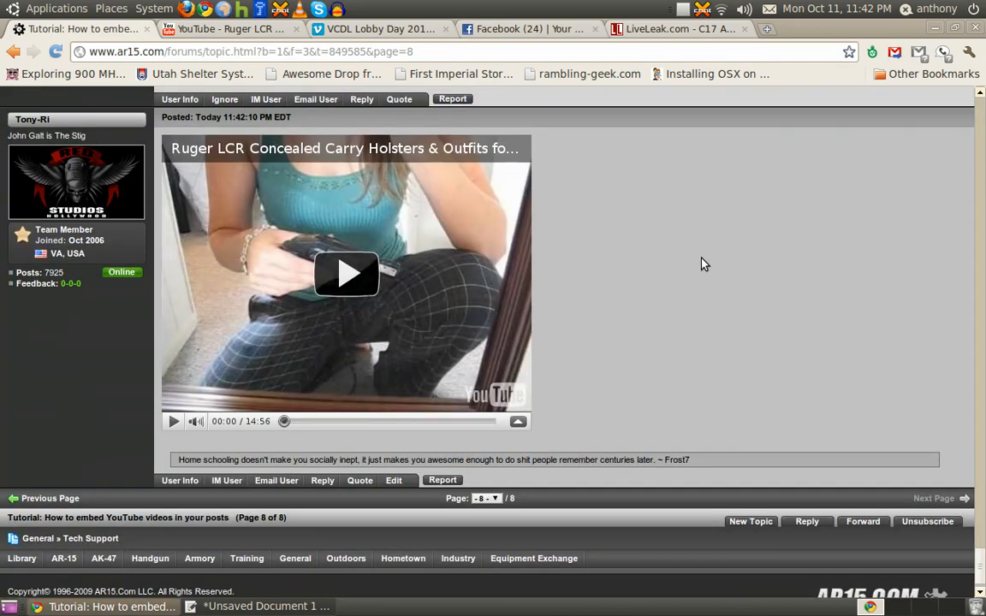
pyautogui.click(346, 274)
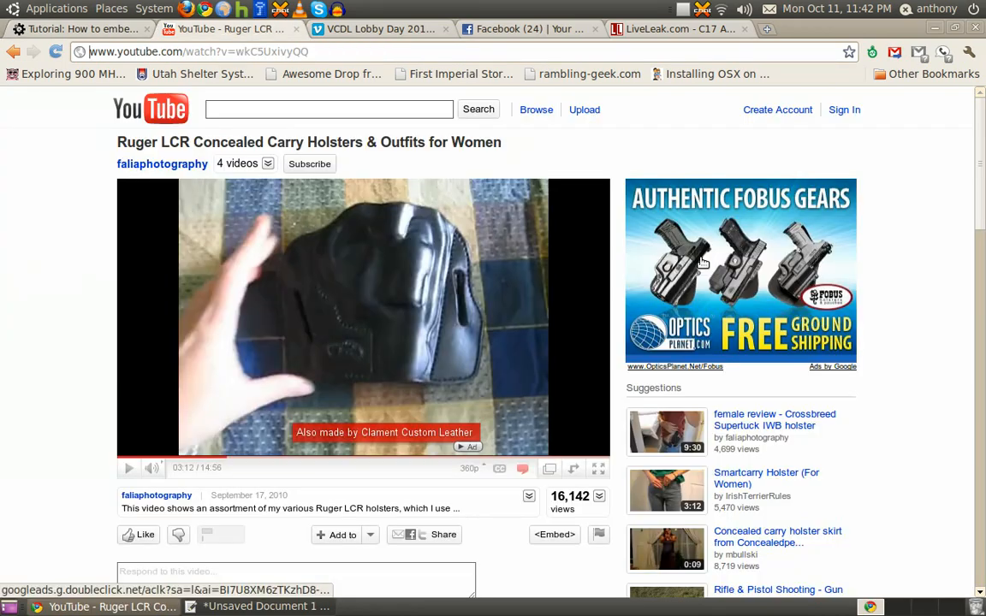
# Open Vimeo's Embed dialog for VCDL Lobby Day 2010 and switch to the old embed code
pyautogui.click(381, 29)
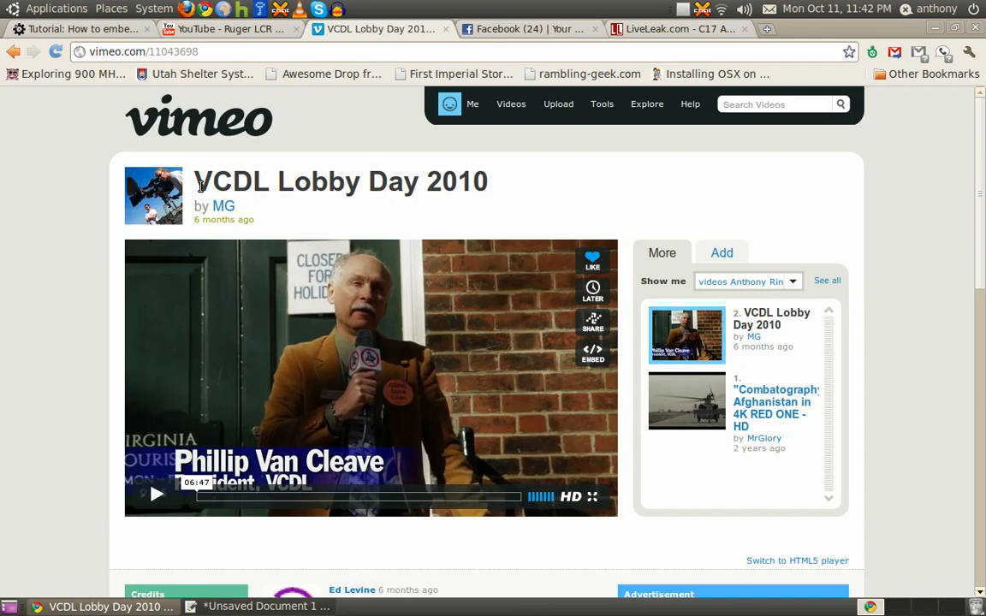
pyautogui.scroll(-3)
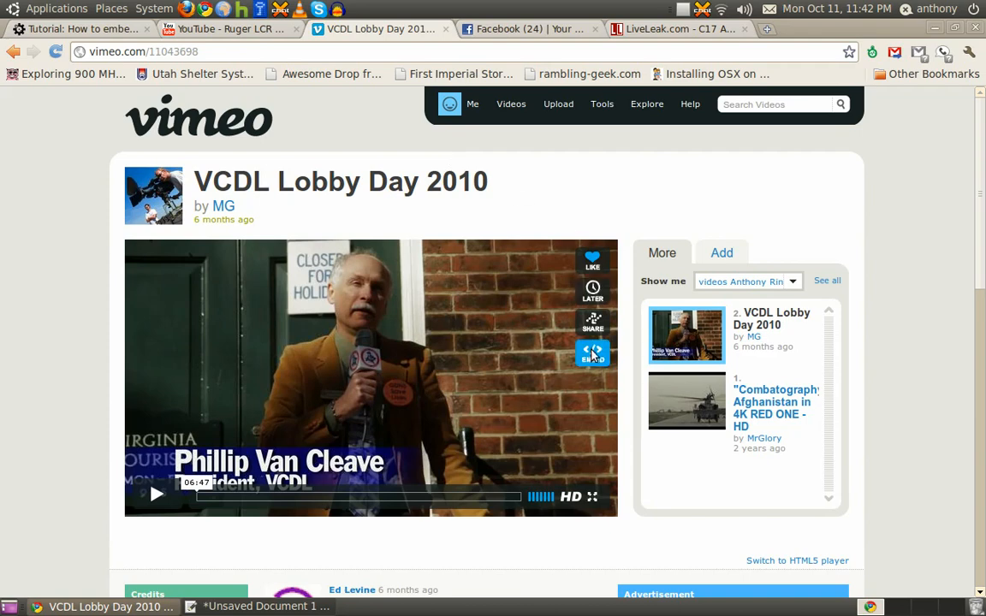
pyautogui.click(592, 352)
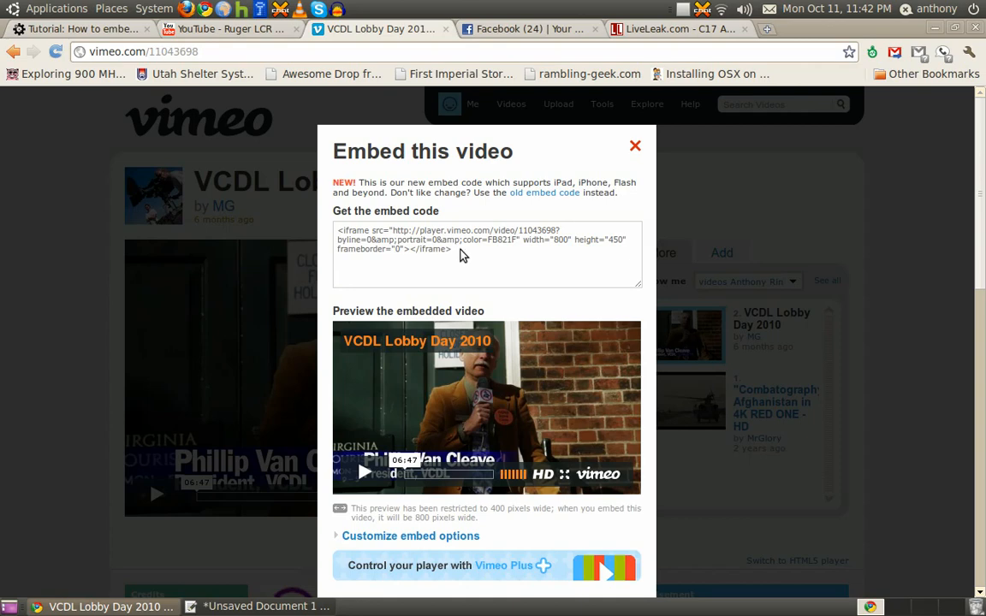
pyautogui.click(486, 239)
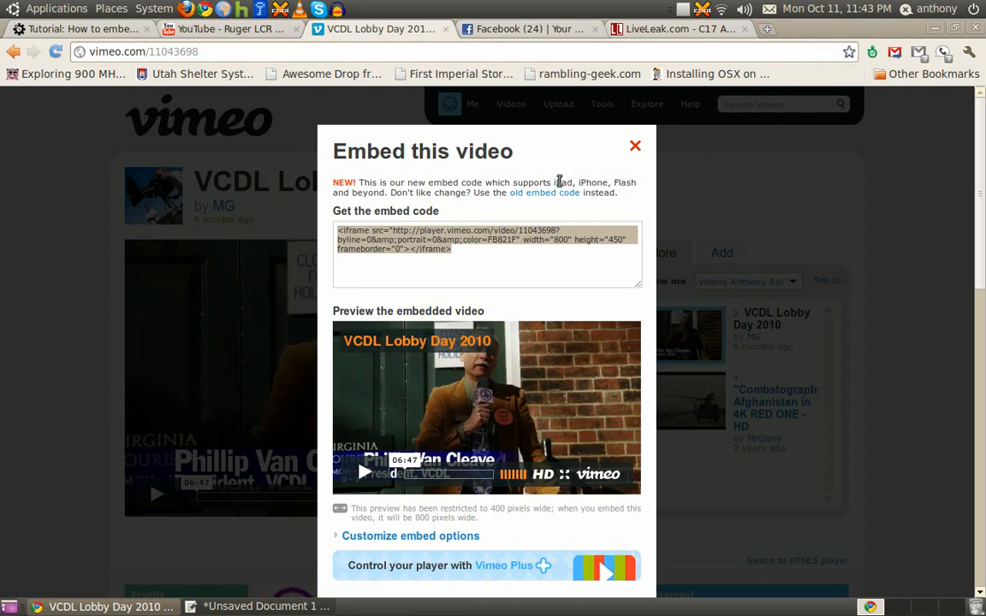
pyautogui.moveTo(545, 192)
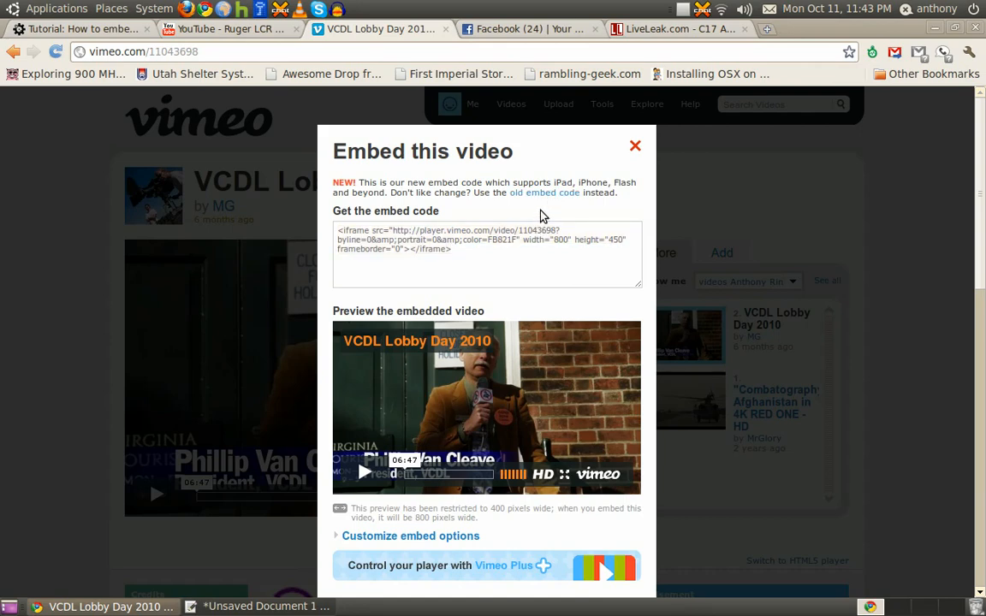
pyautogui.click(544, 192)
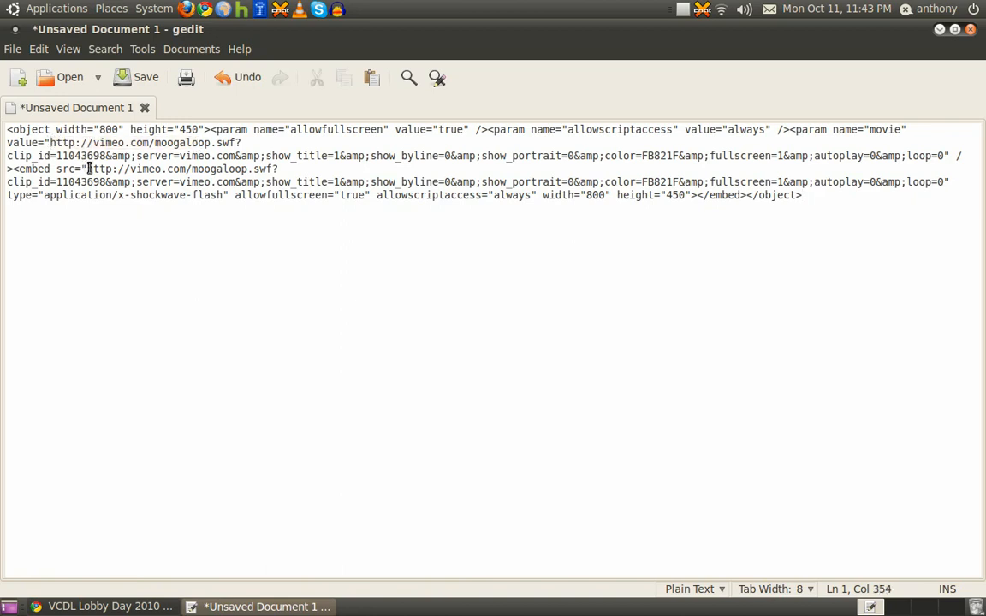
# Copy the moogaloop player address from the pasted code and return to the Vimeo page
pyautogui.moveTo(86, 169); pyautogui.dragTo(443, 181)
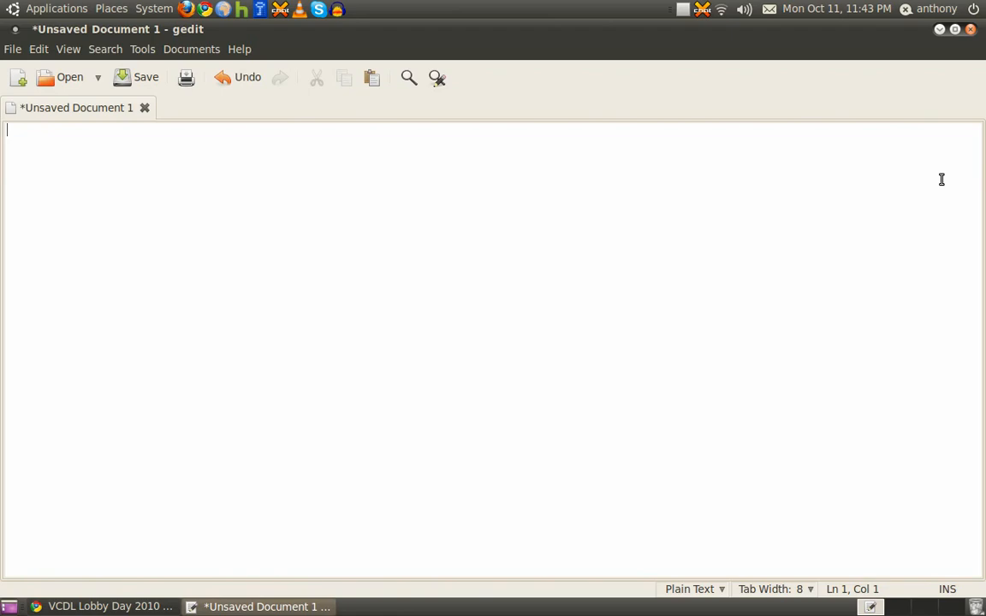
pyautogui.click(247, 77)
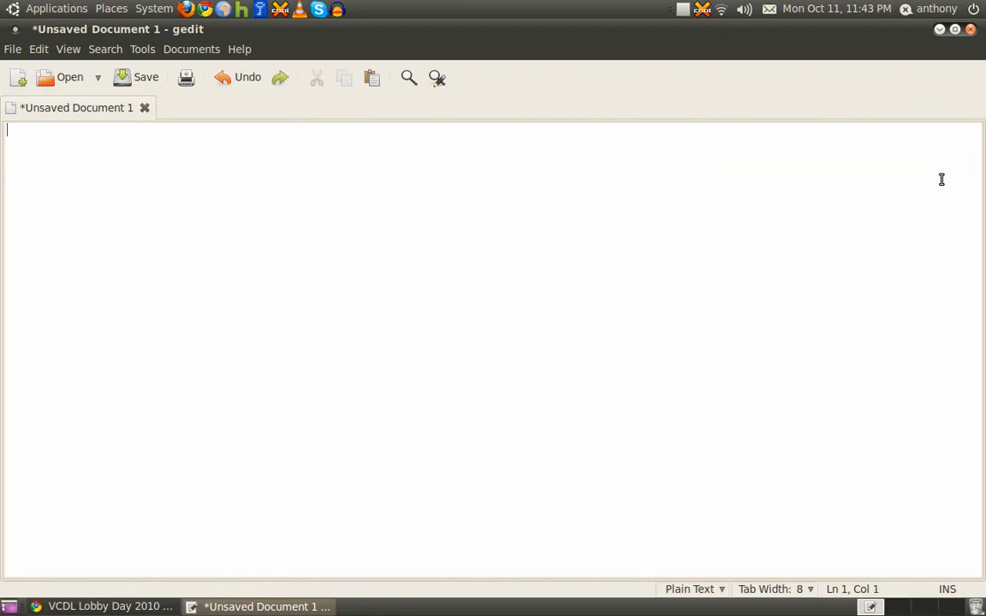
pyautogui.click(103, 606)
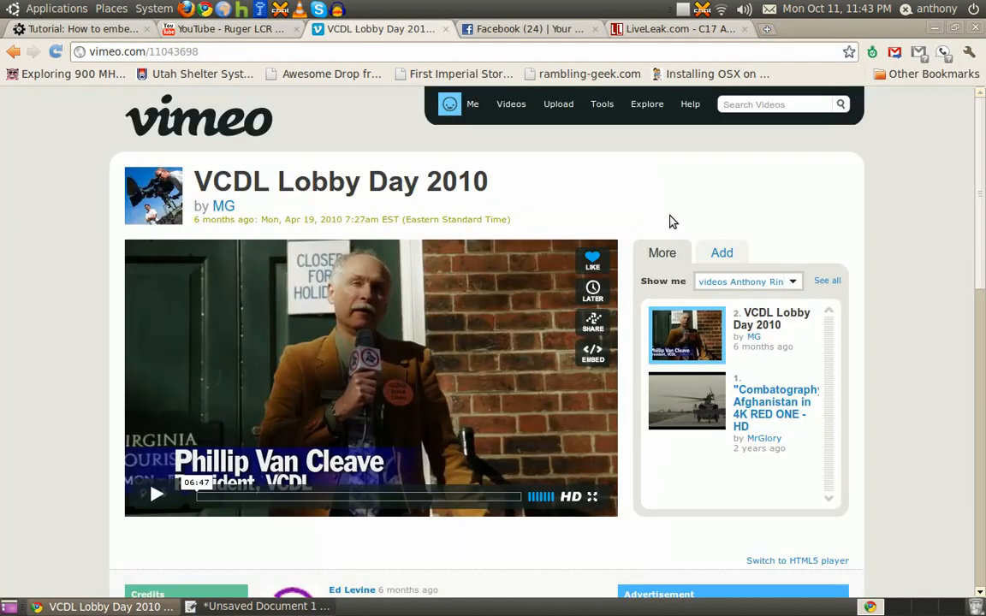
# Reopen Vimeo's embed box and expand the customize options to read the 800×450 size
pyautogui.click(592, 353)
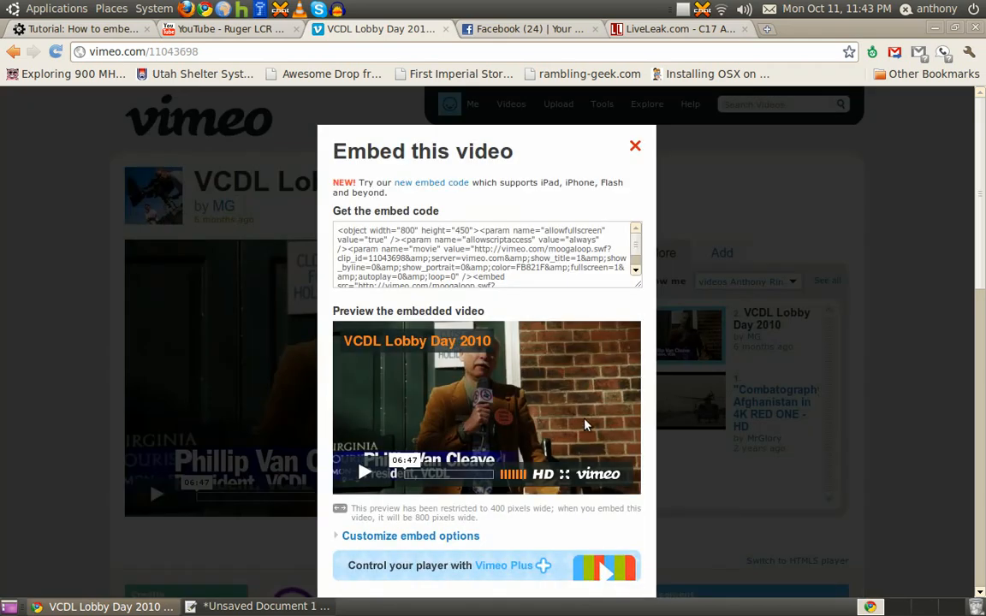
pyautogui.click(411, 536)
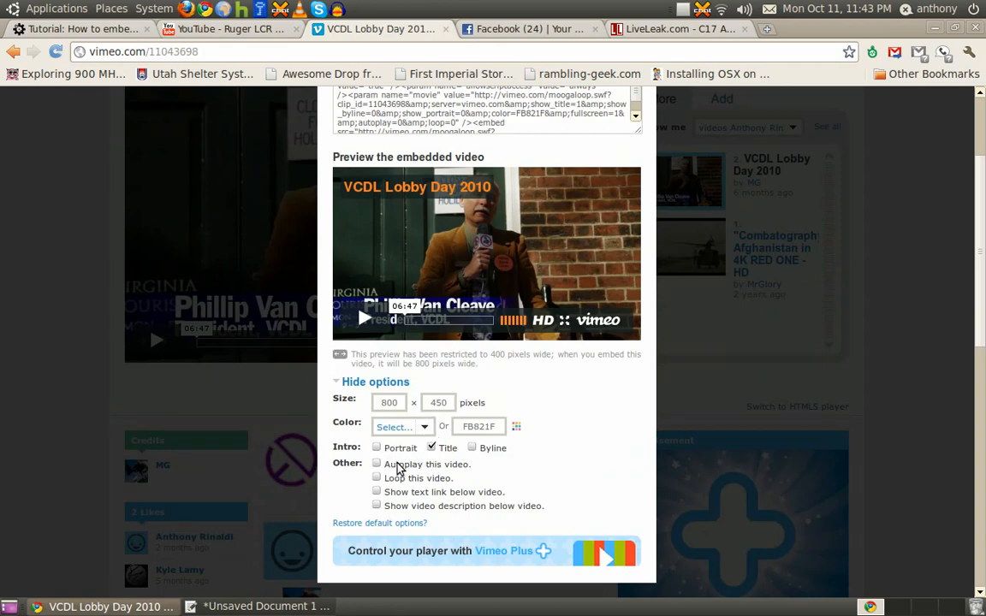
pyautogui.moveTo(402, 505)
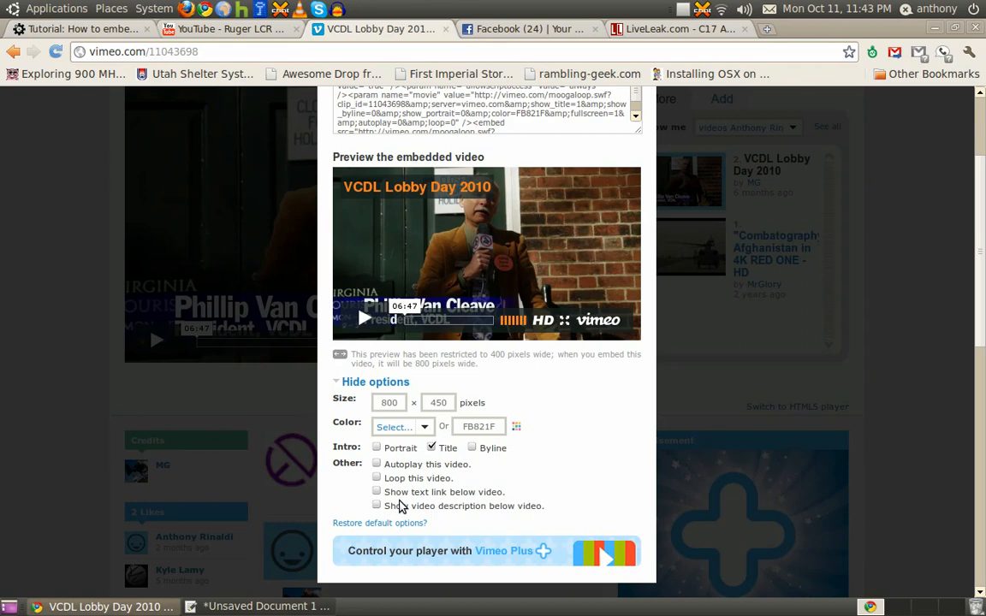
pyautogui.moveTo(590, 425)
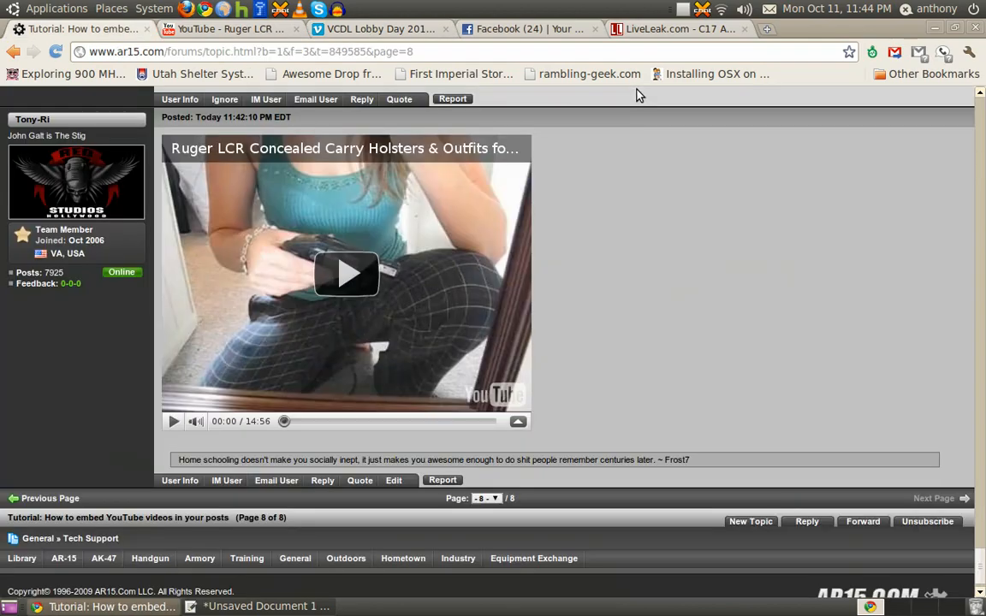
# Edit the reply and add an 800×450 flash tag with the Vimeo moogaloop URL
pyautogui.click(392, 480)
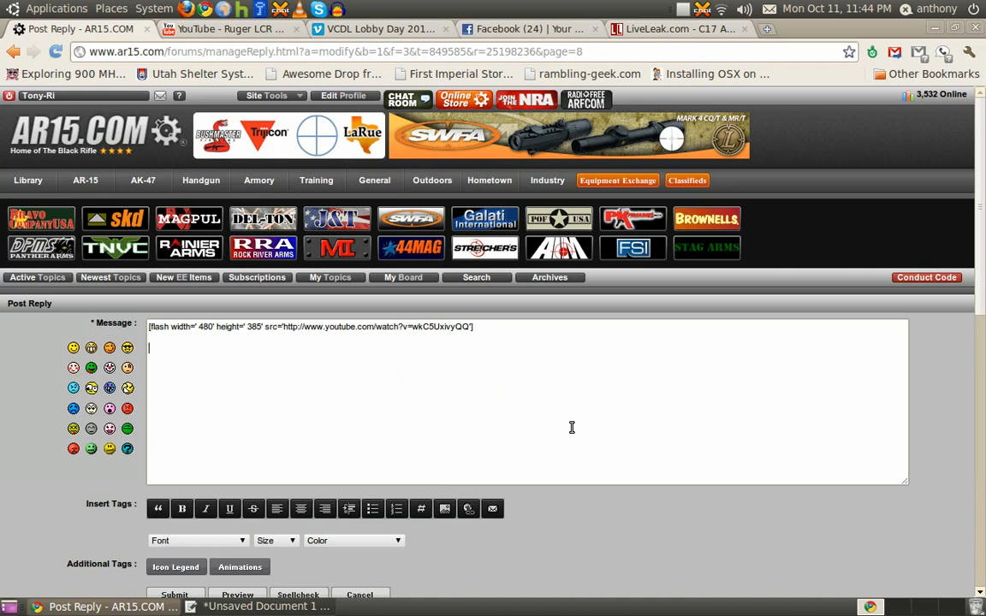
pyautogui.write('http://vimeo.com/moogaloop.swf?clip_id=11043698&server=vimeo.com&show_title=1&show_byline=0&show_portrait=0&color=FB821F&fullscreen=1&autoplay=0&loop=0')
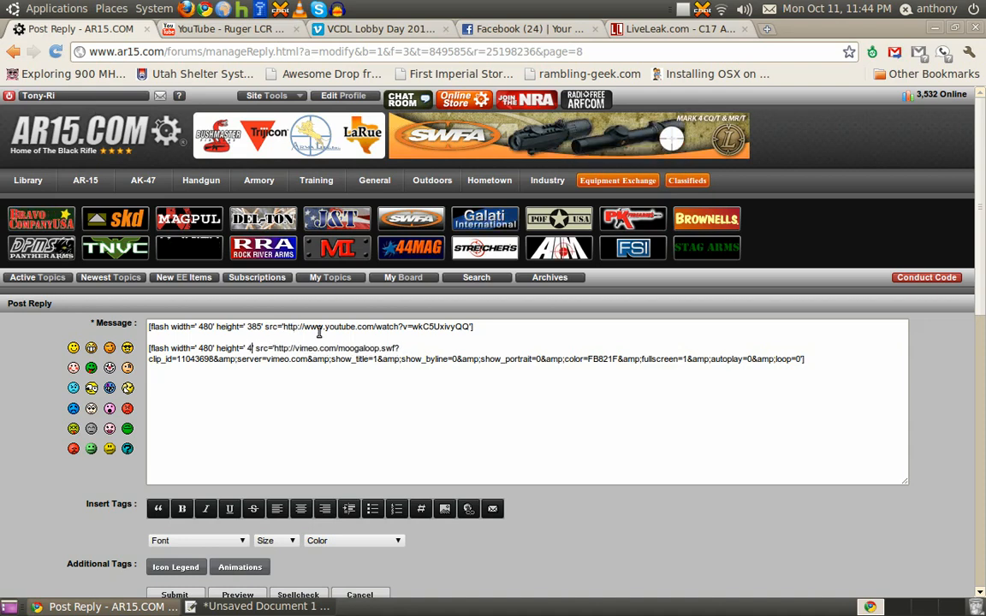
pyautogui.write('50')
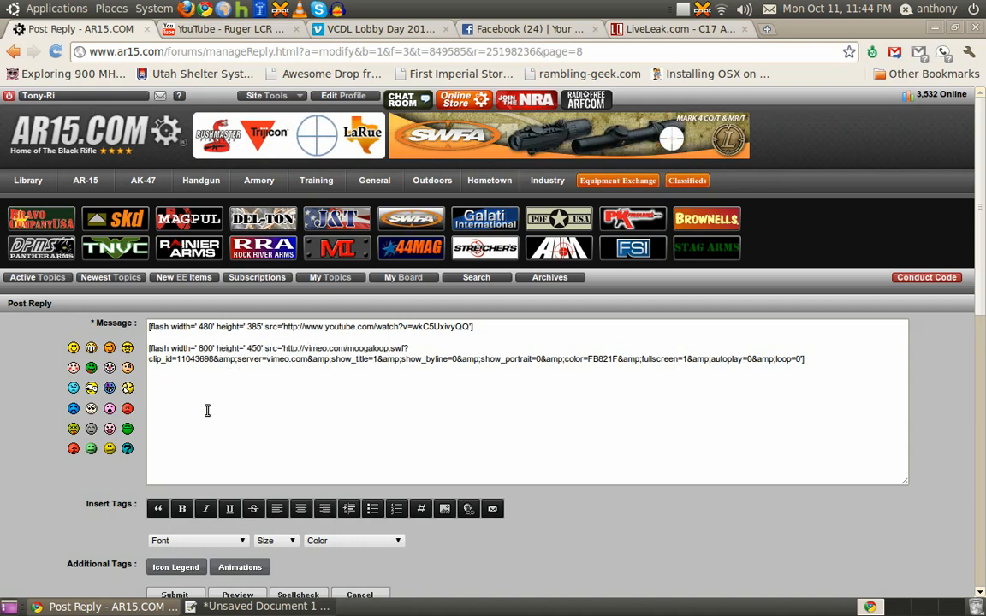
# Submit the edited reply and check the embedded Vimeo player below the YouTube one
pyautogui.scroll(-3)
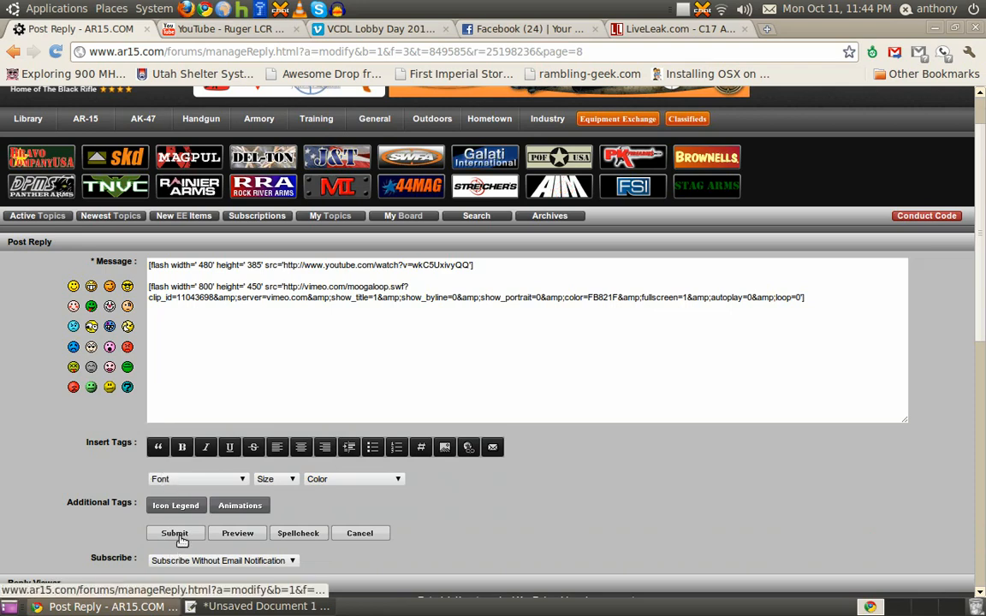
pyautogui.click(174, 533)
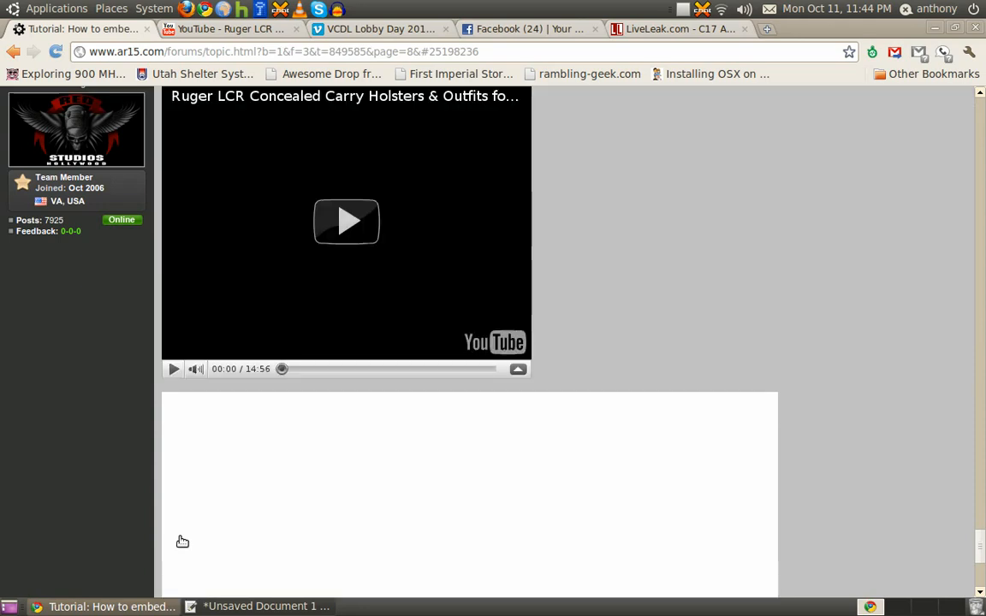
pyautogui.scroll(-3)
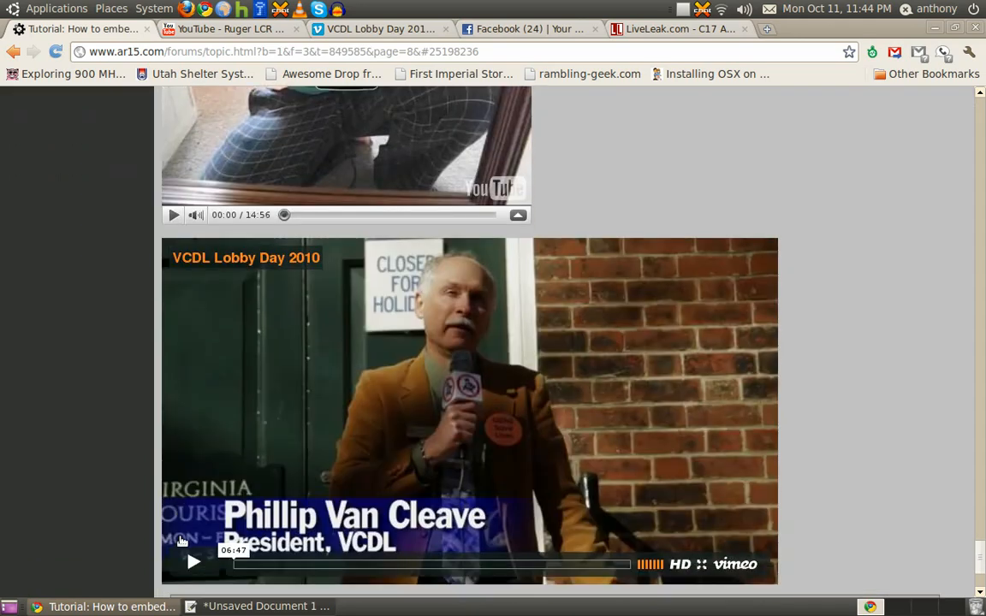
pyautogui.scroll(-3)
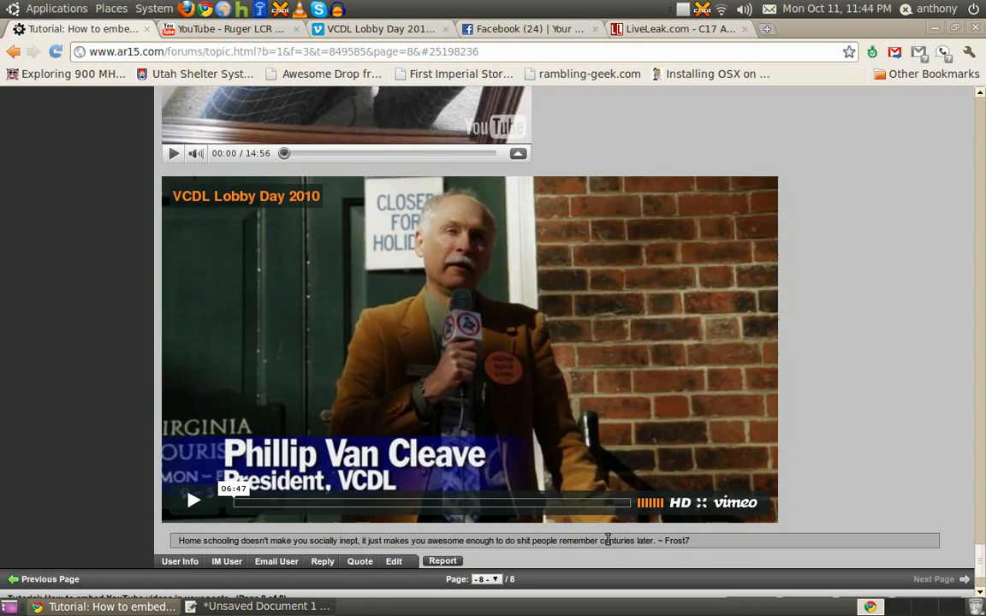
pyautogui.click(528, 28)
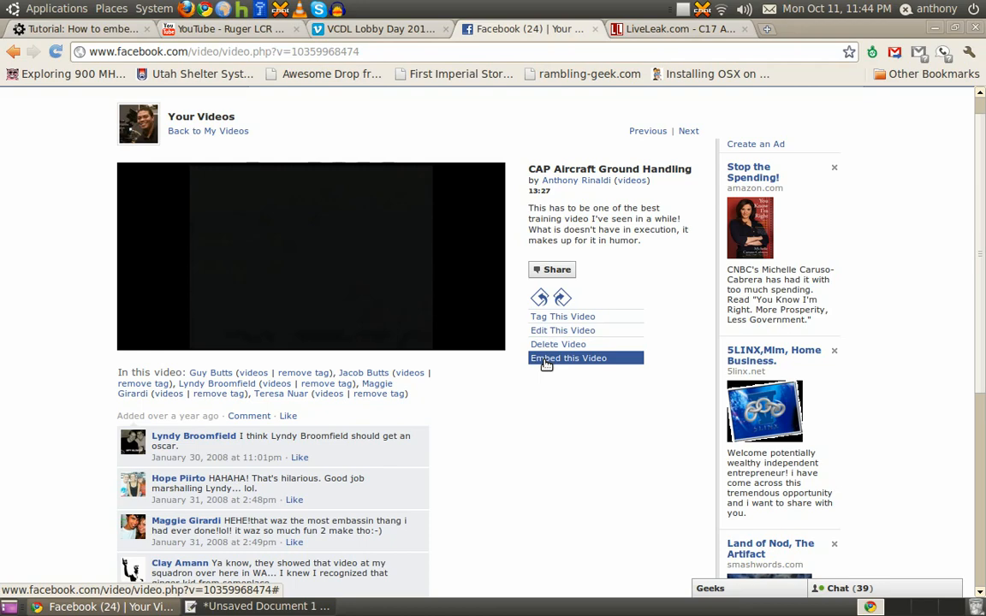
# Copy the CAP Aircraft Ground Handling embed code into gedit and select its facebook.com/v address
pyautogui.click(568, 358)
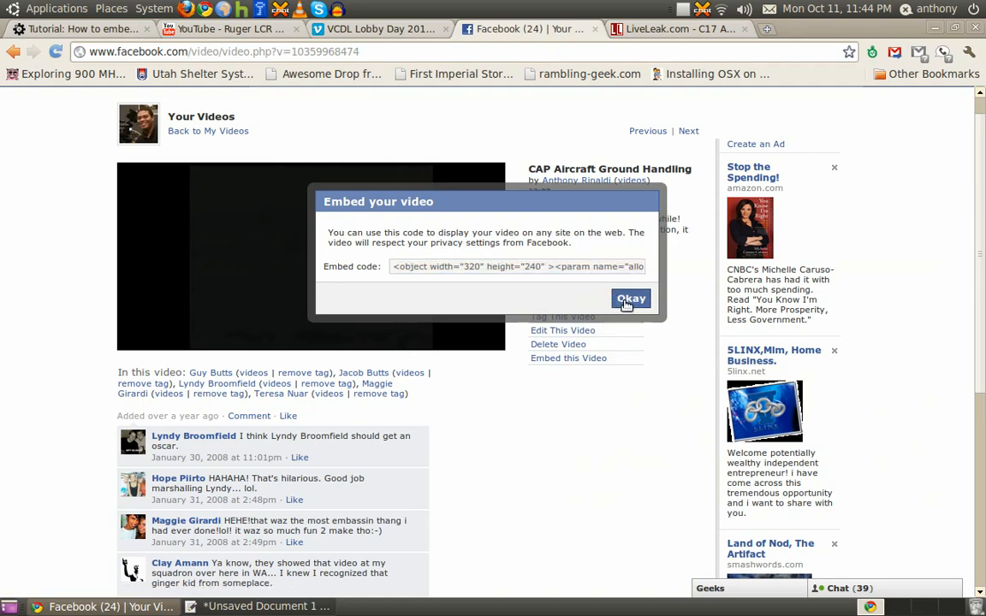
pyautogui.click(257, 606)
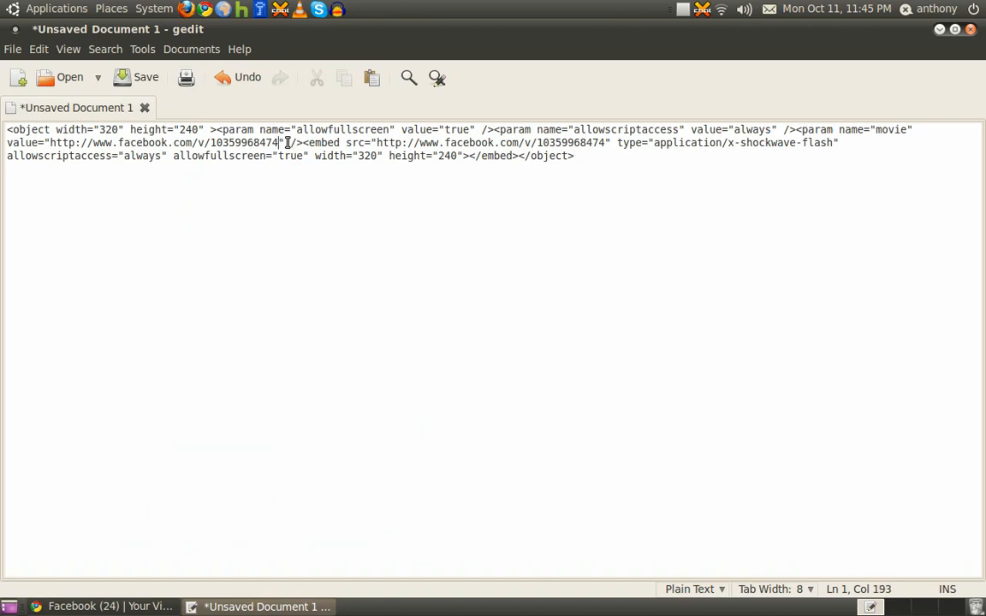
pyautogui.moveTo(283, 143); pyautogui.dragTo(49, 143)
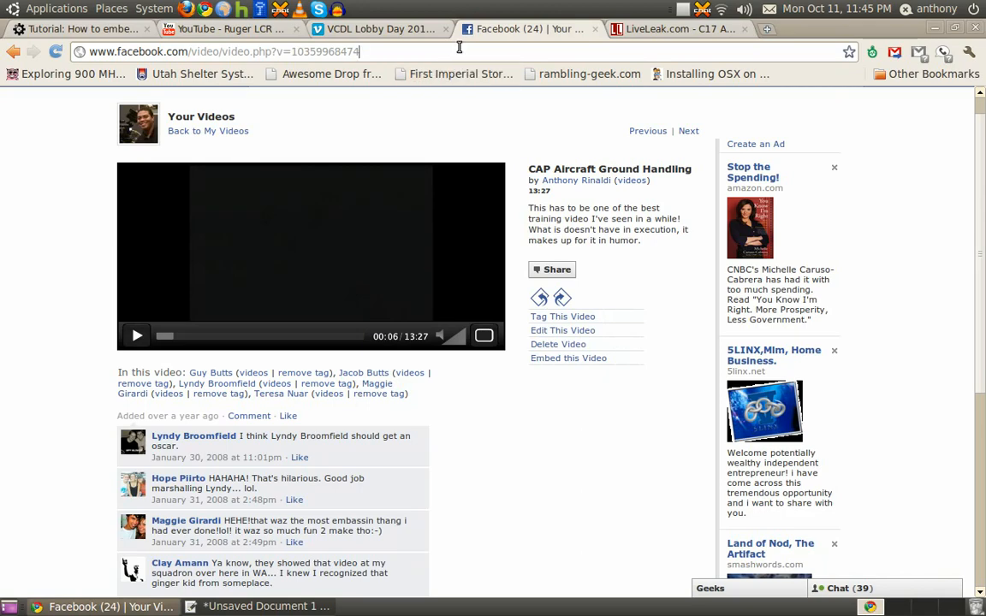
# Load the facebook.com/v address and put the static.ak.fbcdn.net player URL into the reply
pyautogui.click(137, 336)
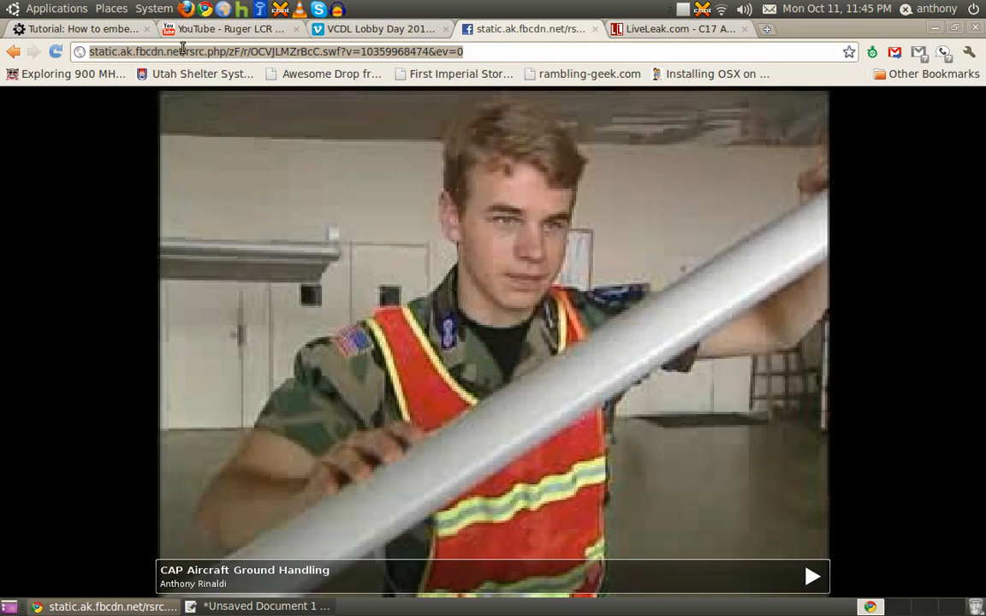
pyautogui.click(77, 28)
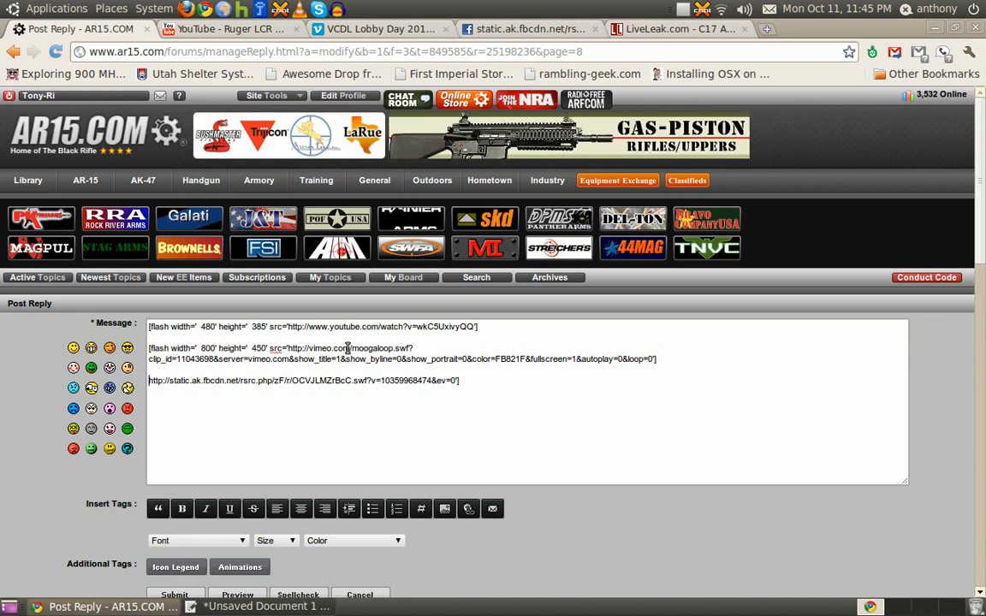
# Type the Facebook [flash] tag and recheck the Facebook embed code's video size
pyautogui.write("[flash width=' 800' height=' 450' src=")
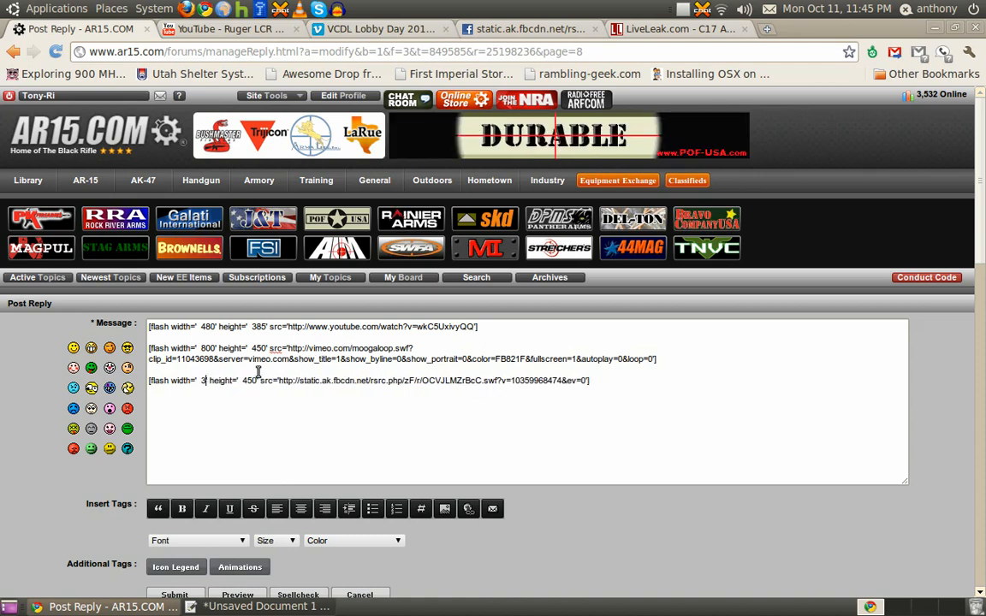
pyautogui.write('80')
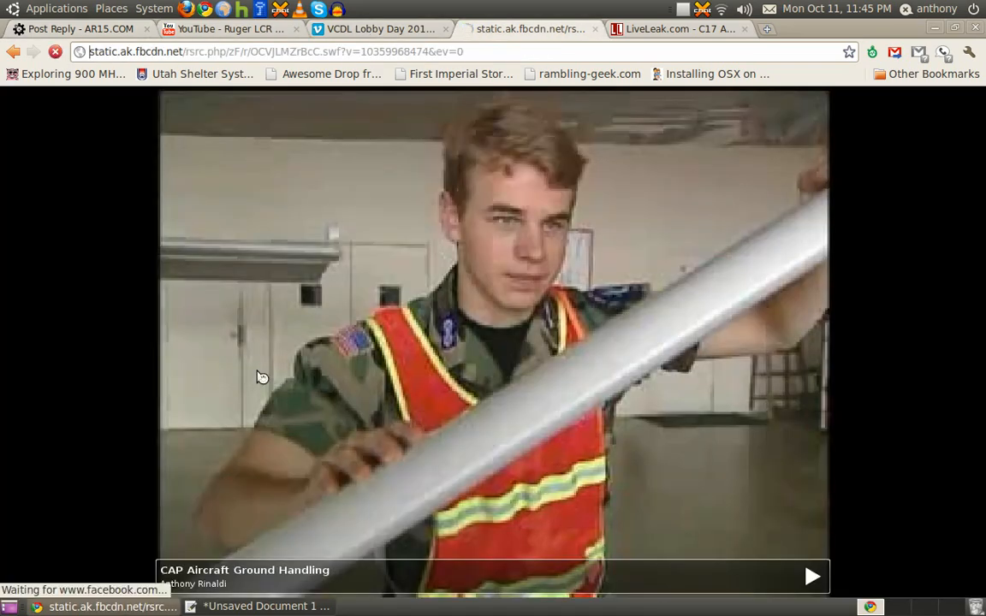
pyautogui.click(569, 358)
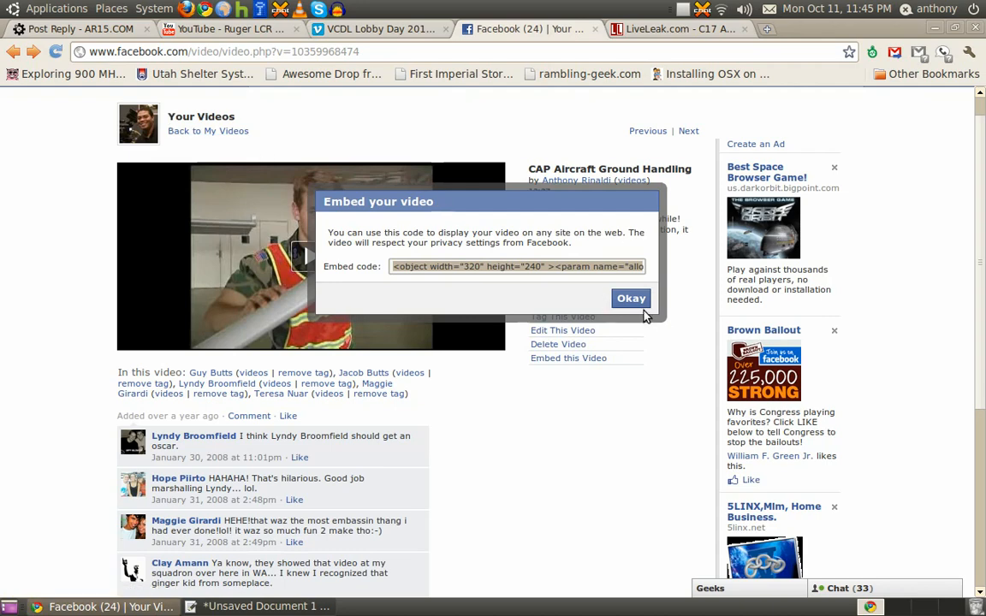
pyautogui.click(631, 297)
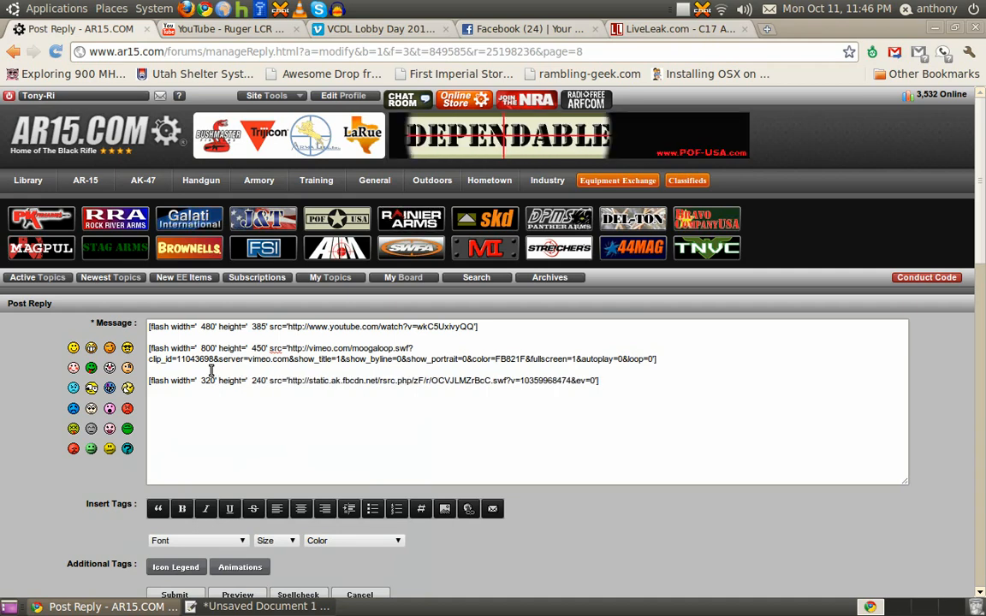
# Submit the reply containing the YouTube, Vimeo and Facebook video tags
pyautogui.scroll(-3)
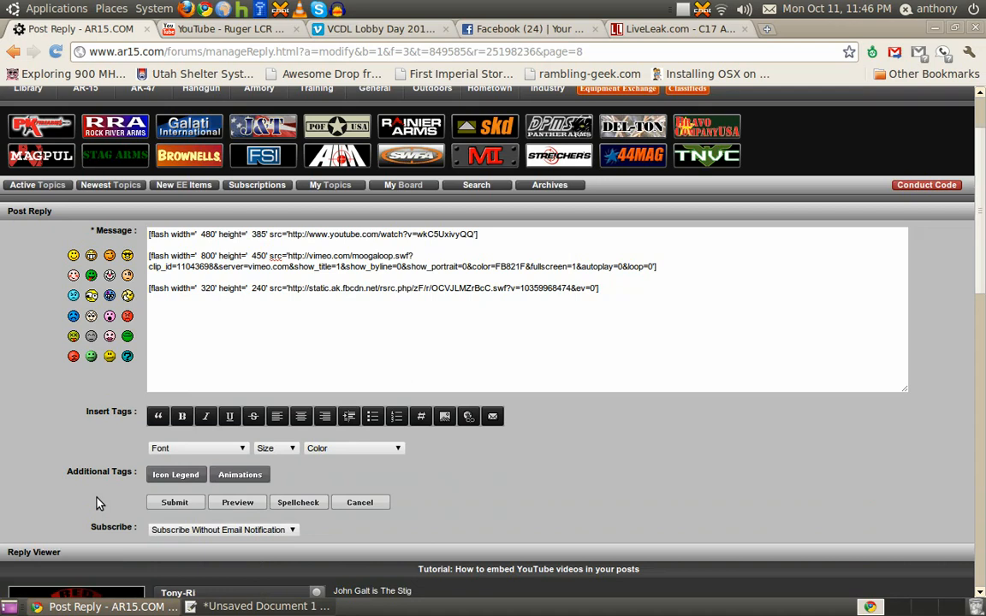
pyautogui.click(174, 502)
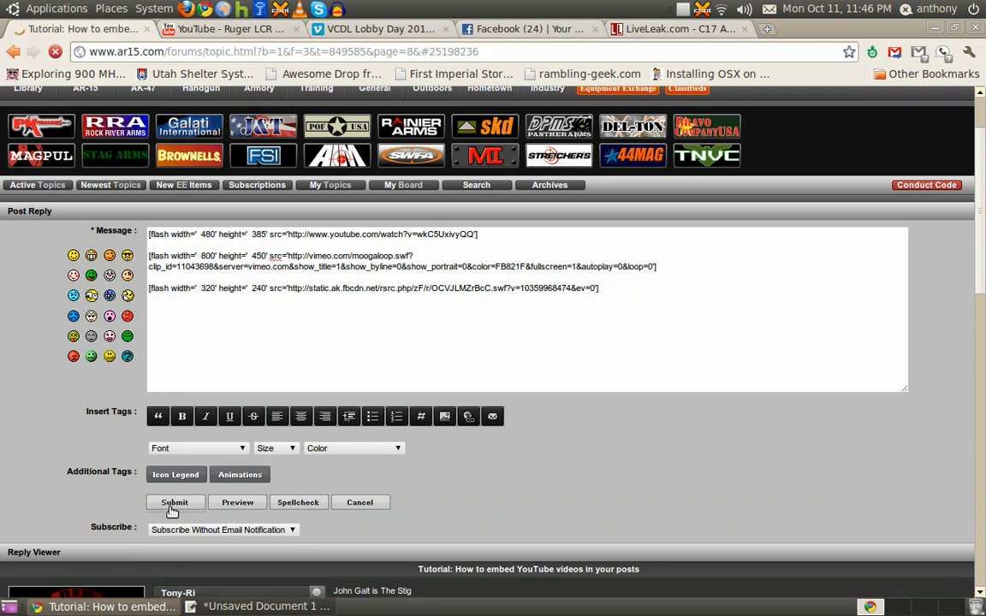
pyautogui.click(174, 503)
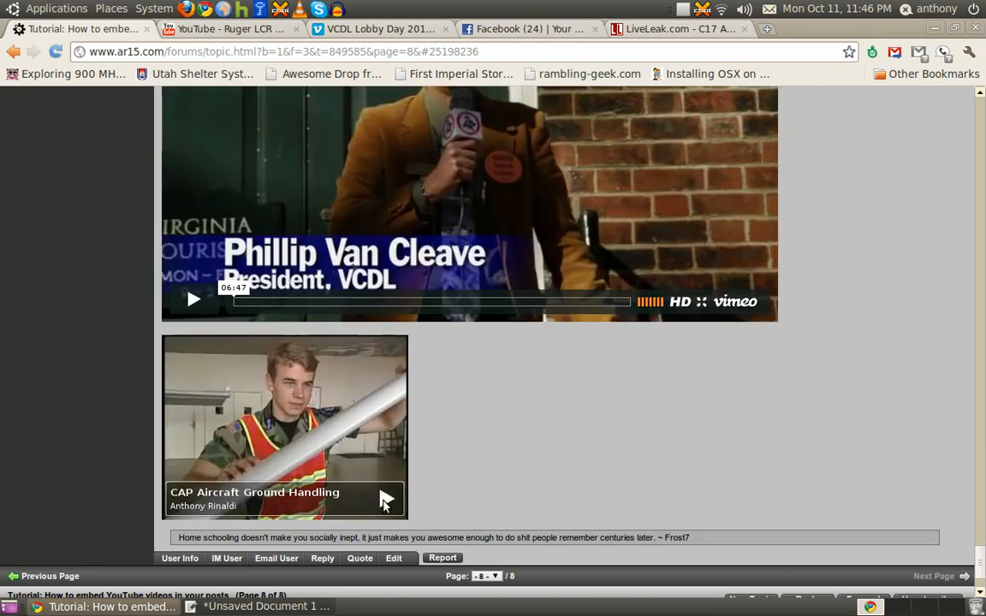
pyautogui.moveTo(505, 483)
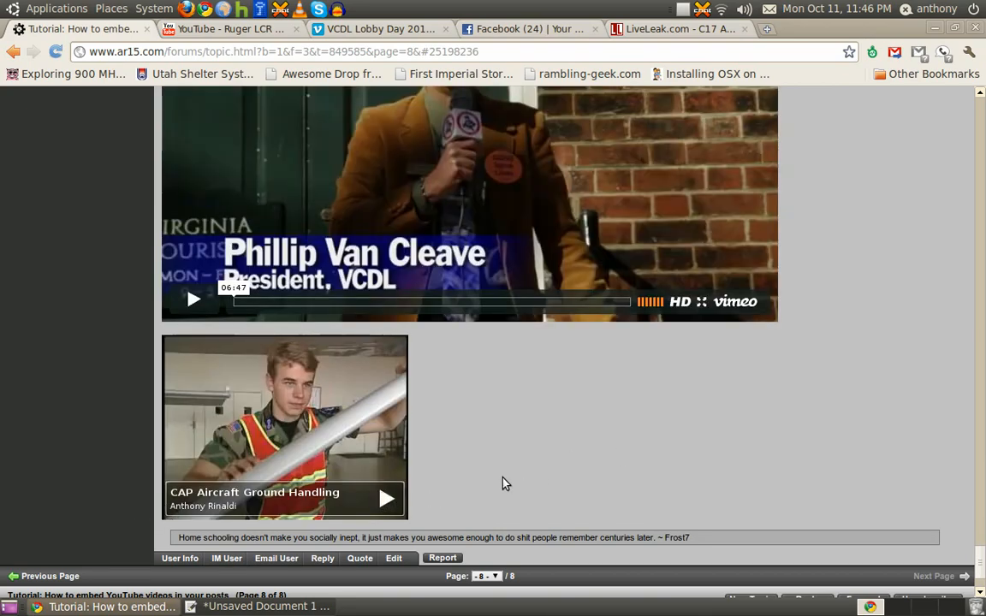
# Select the C17 Air Drop video's code in LiveLeak's Embed/Links tab and return to gedit
pyautogui.click(676, 28)
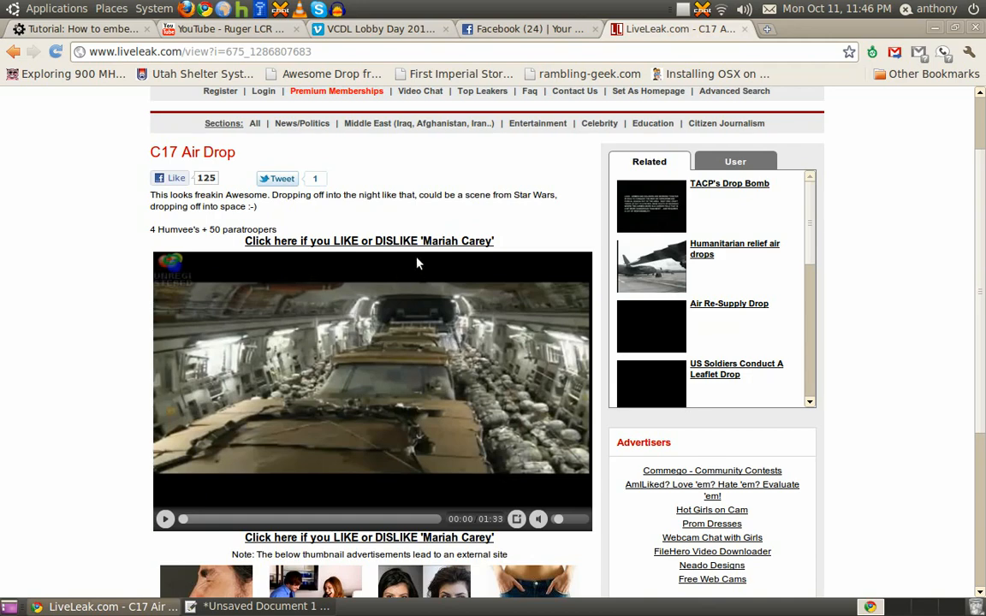
pyautogui.scroll(-3)
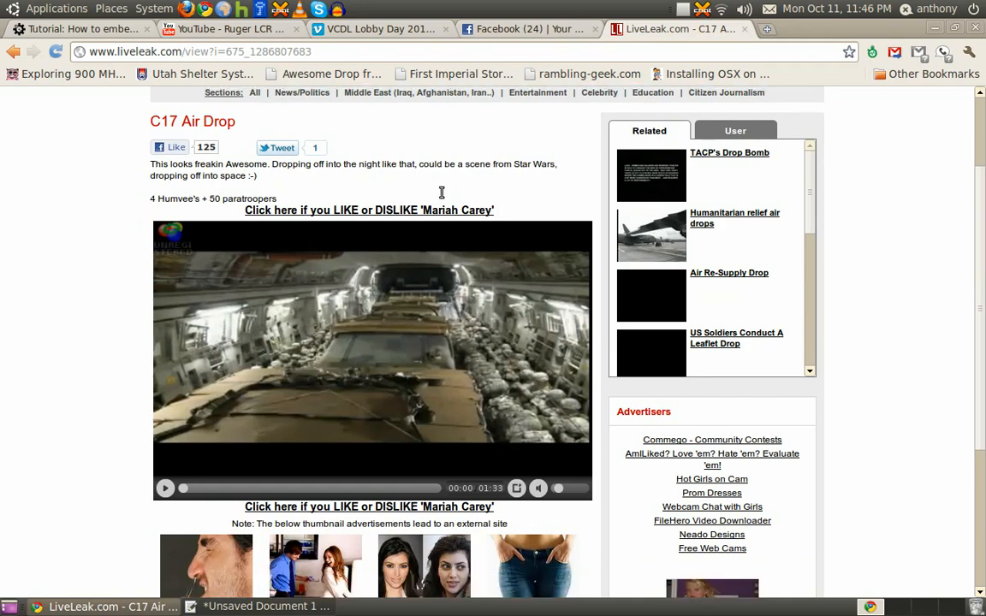
pyautogui.scroll(-3)
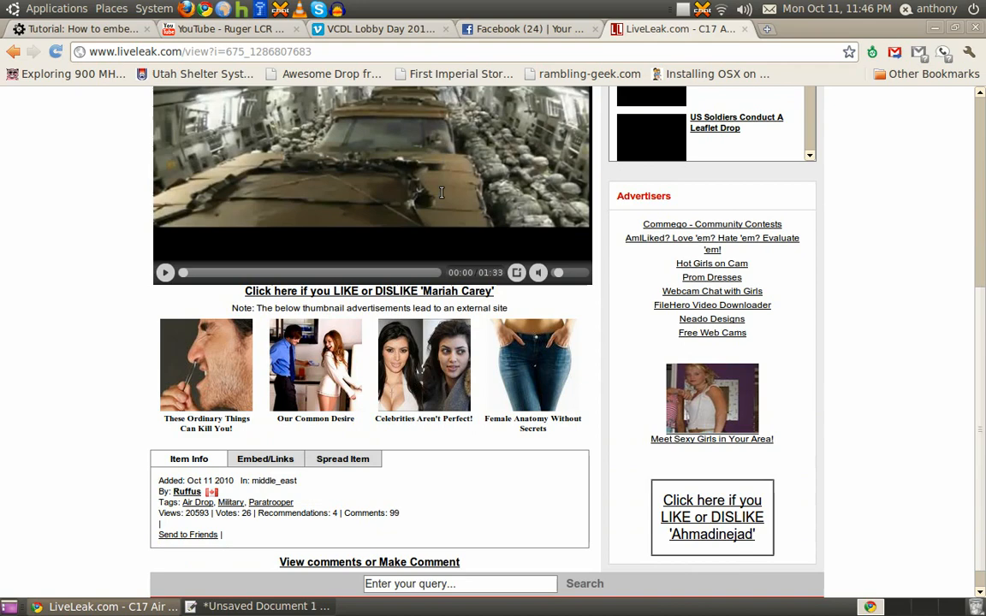
pyautogui.click(265, 459)
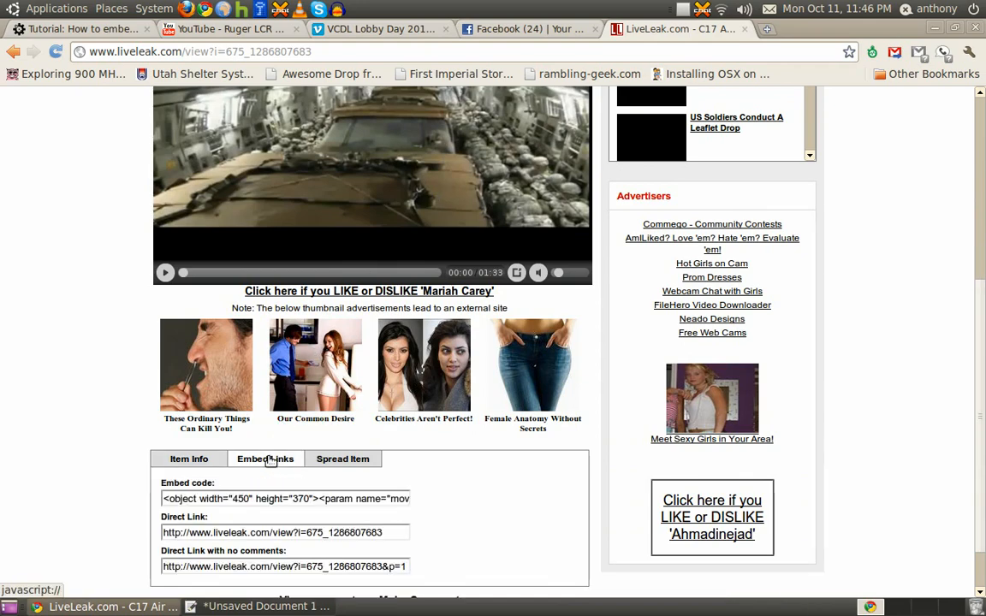
pyautogui.click(285, 498)
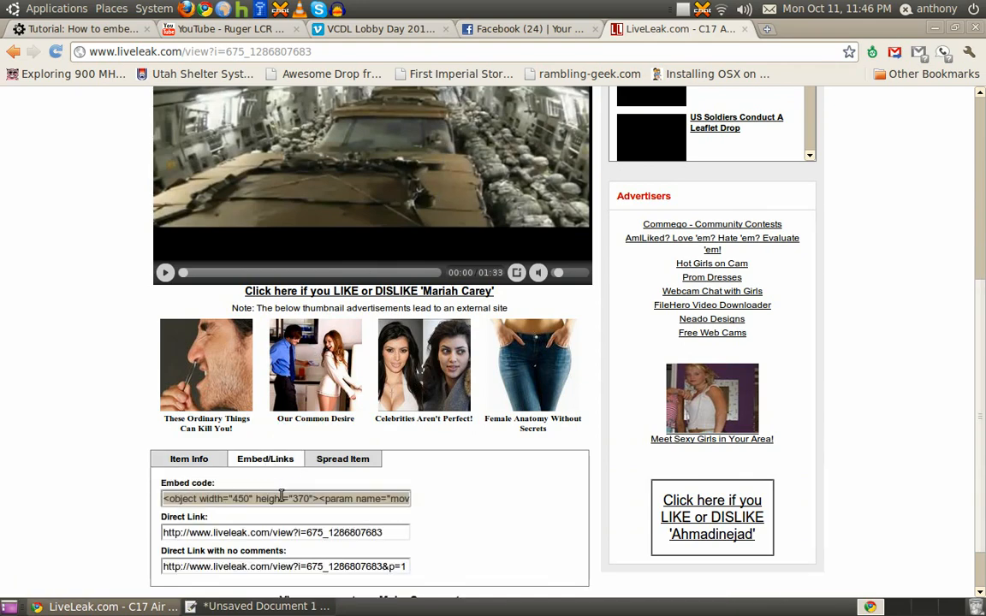
pyautogui.click(265, 606)
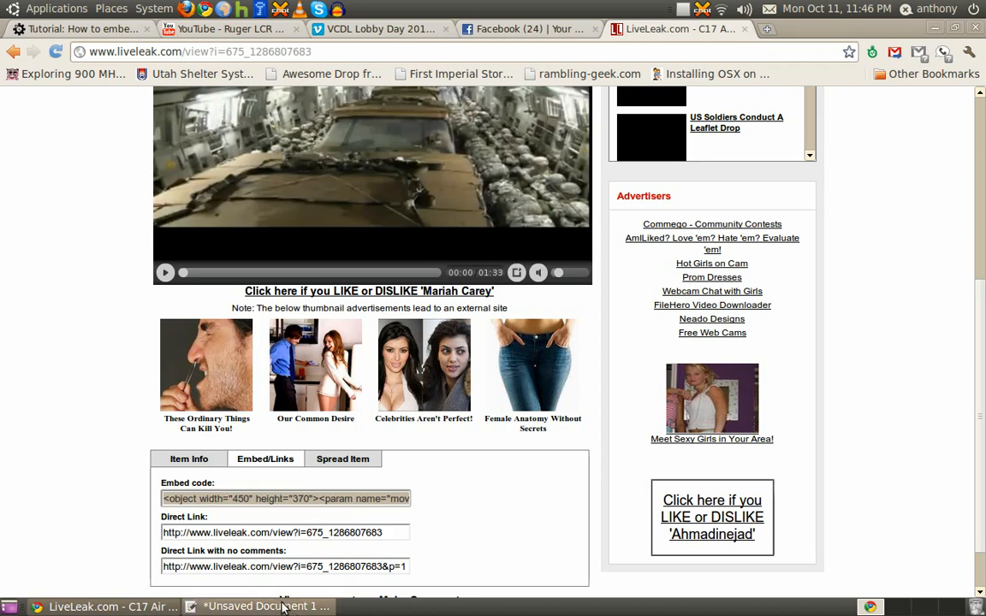
pyautogui.click(256, 606)
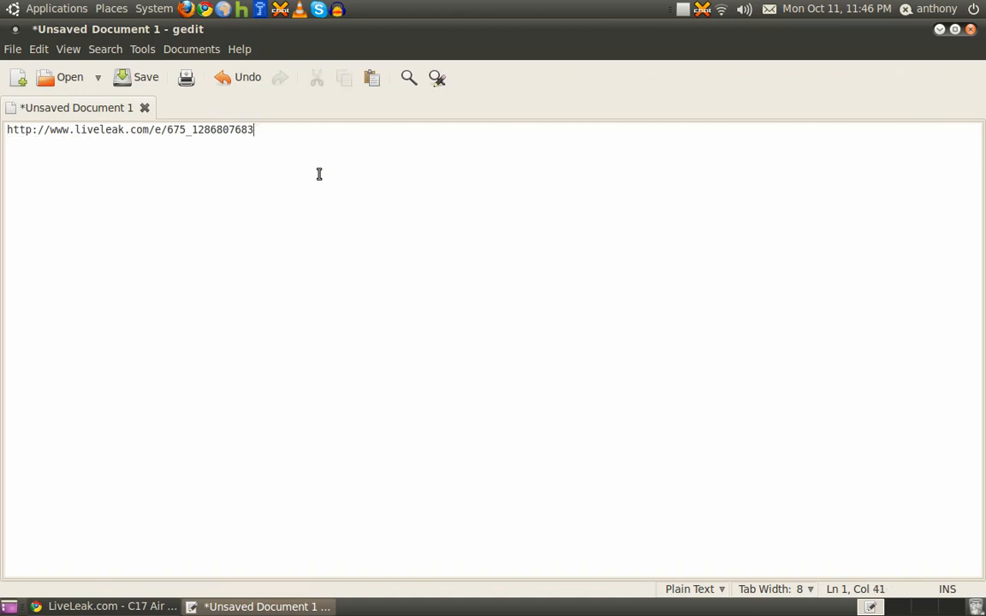
# Select all of the LiveLeak player address text in gedit
pyautogui.press('ctrl+a')
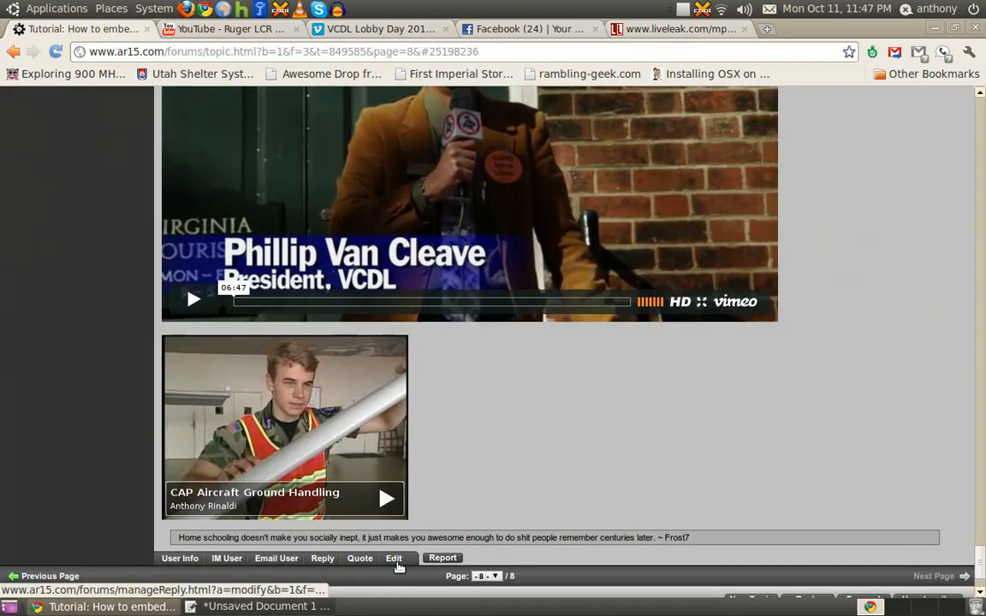
# Edit the posted reply to include the 450 by 370 LiveLeak flash tag and submit it
pyautogui.click(393, 558)
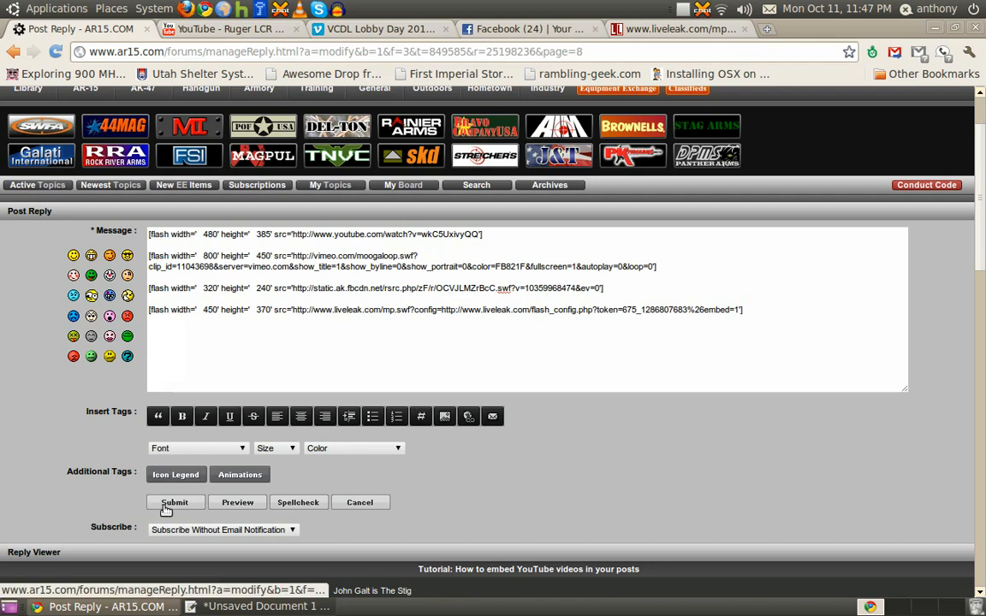
pyautogui.click(175, 502)
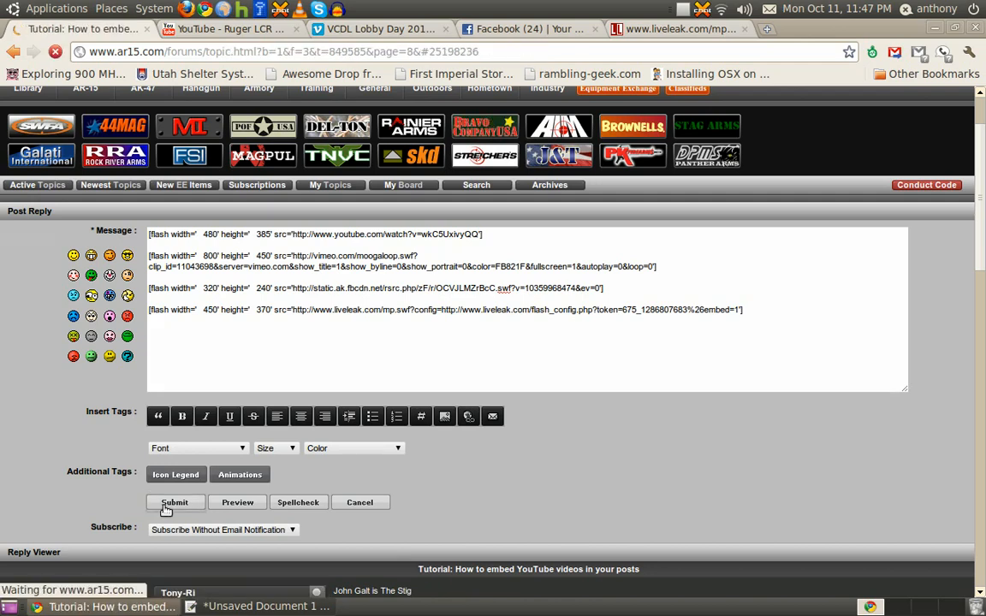
# Play the embedded C17 Air Drop LiveLeak video for a few seconds, then pause it
pyautogui.click(174, 502)
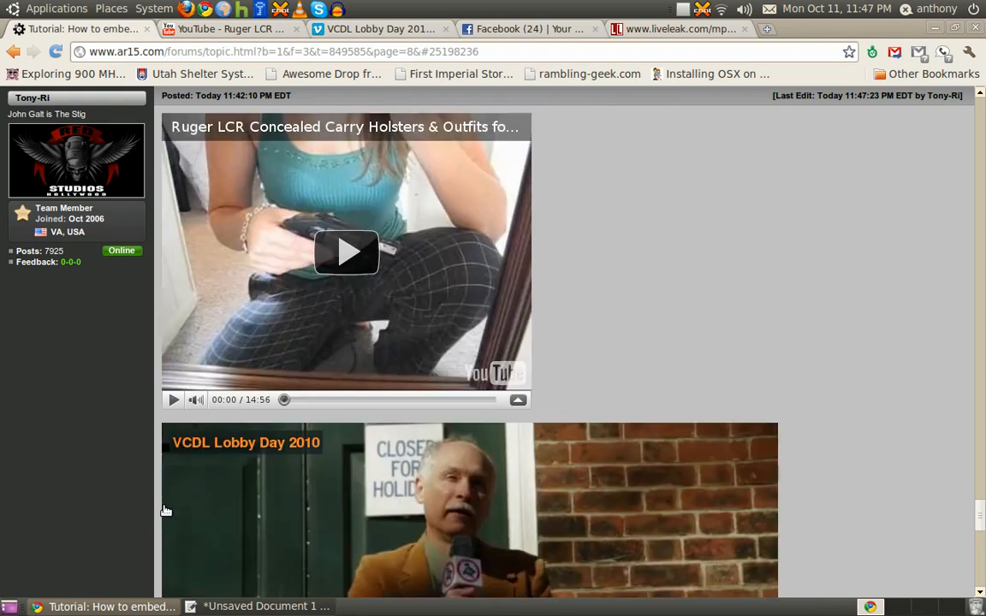
pyautogui.scroll(-3)
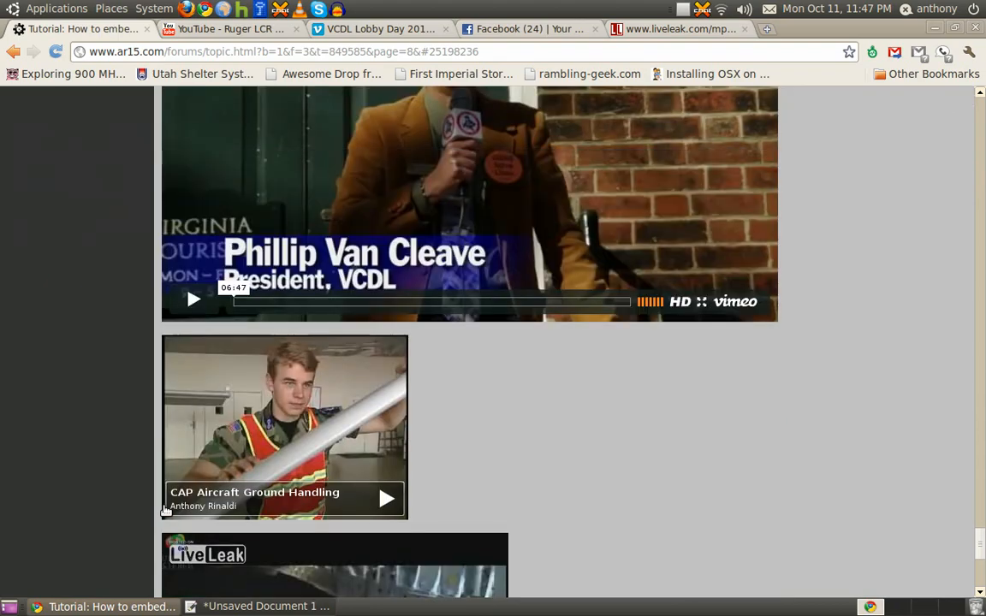
pyautogui.scroll(-3)
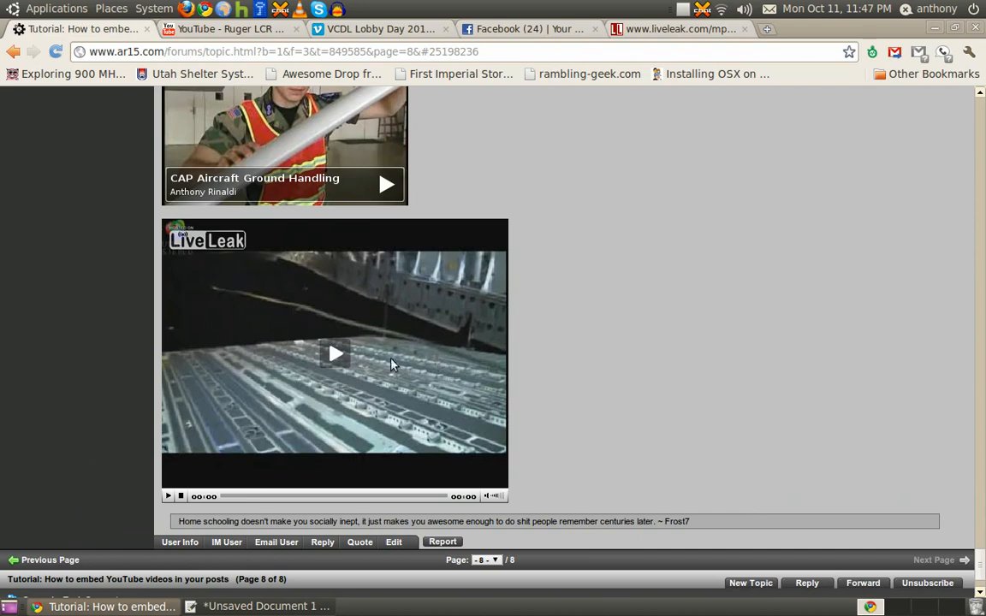
pyautogui.moveTo(335, 355)
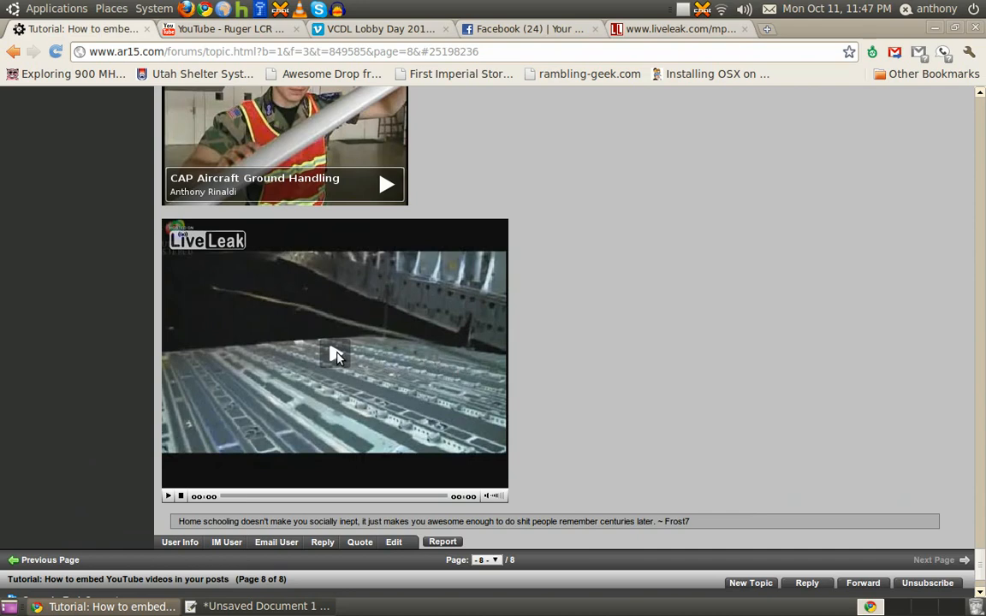
pyautogui.click(333, 354)
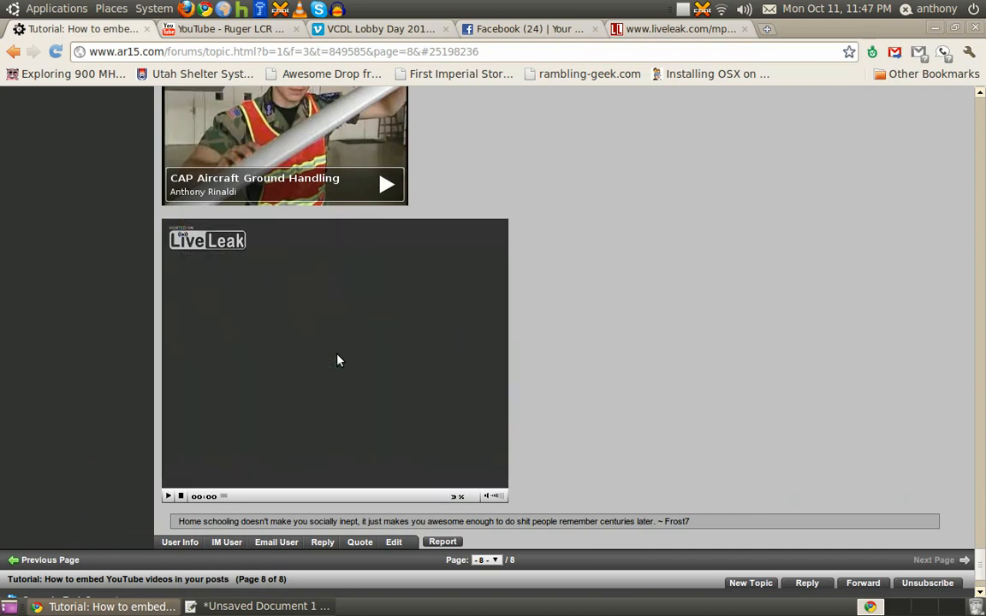
pyautogui.click(167, 497)
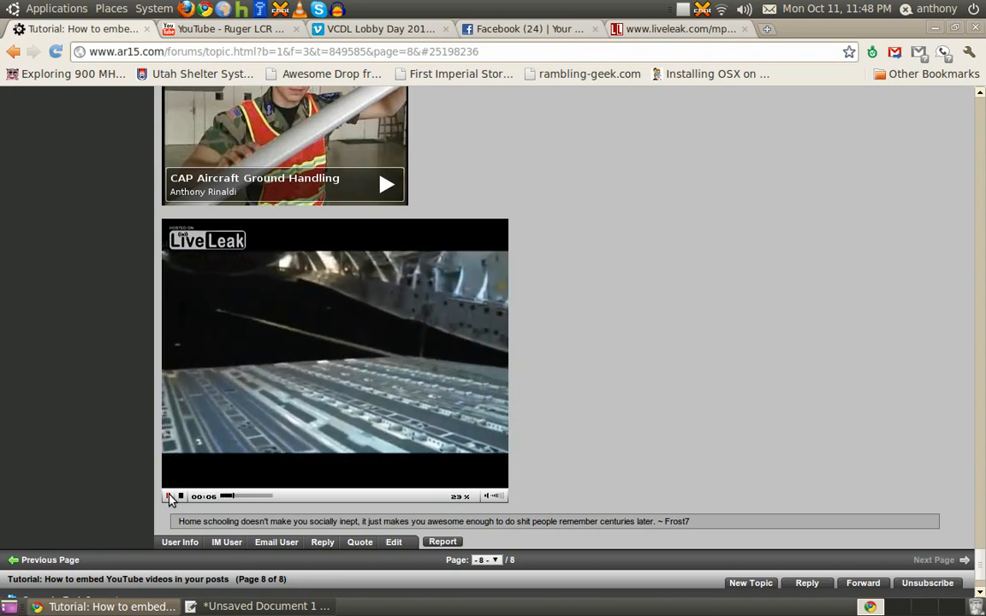
pyautogui.click(169, 496)
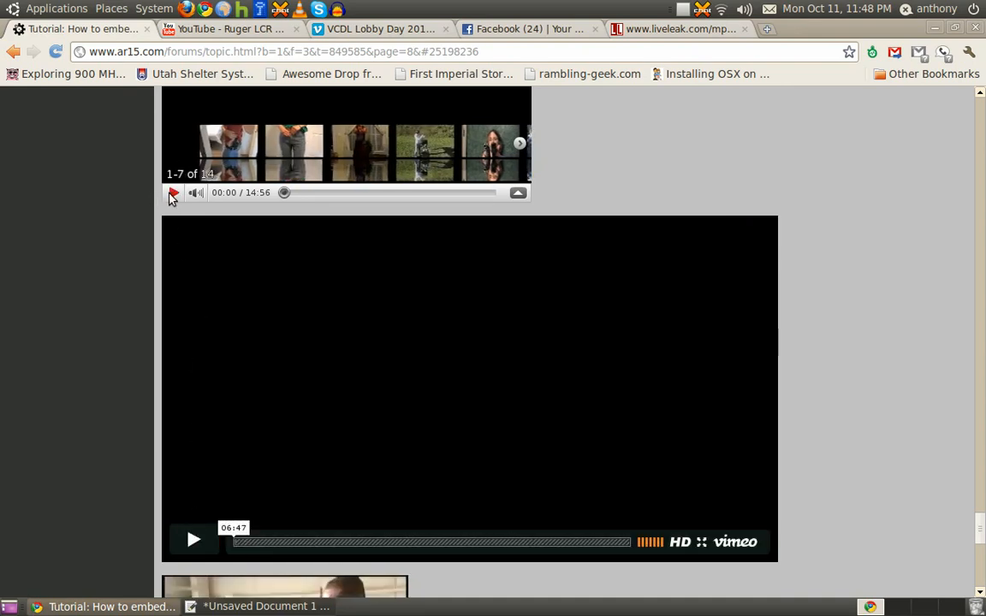
# Play the Vimeo embed, then close the other video site tabs, leaving only the thread
pyautogui.scroll(-3)
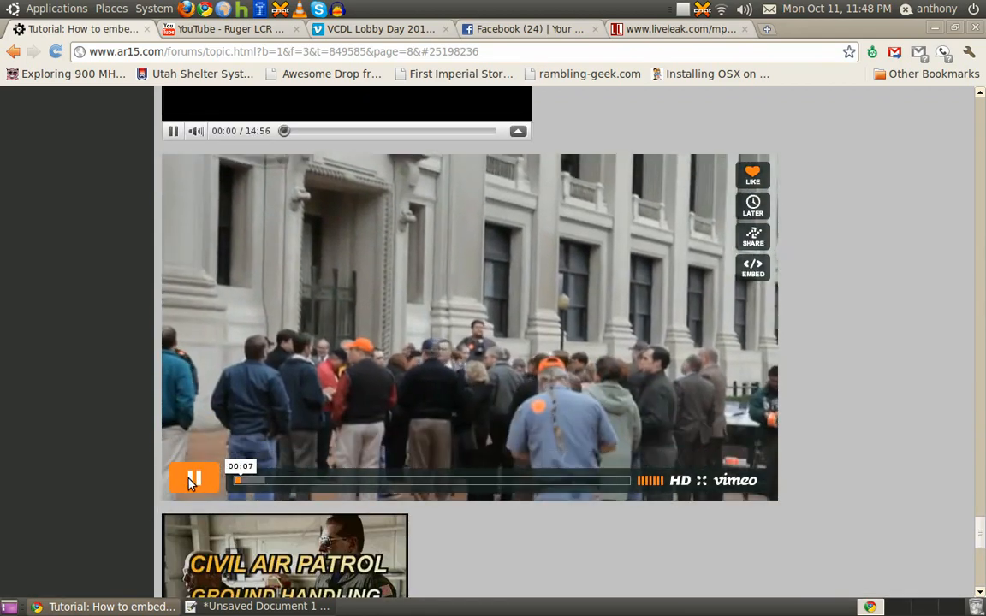
pyautogui.click(194, 478)
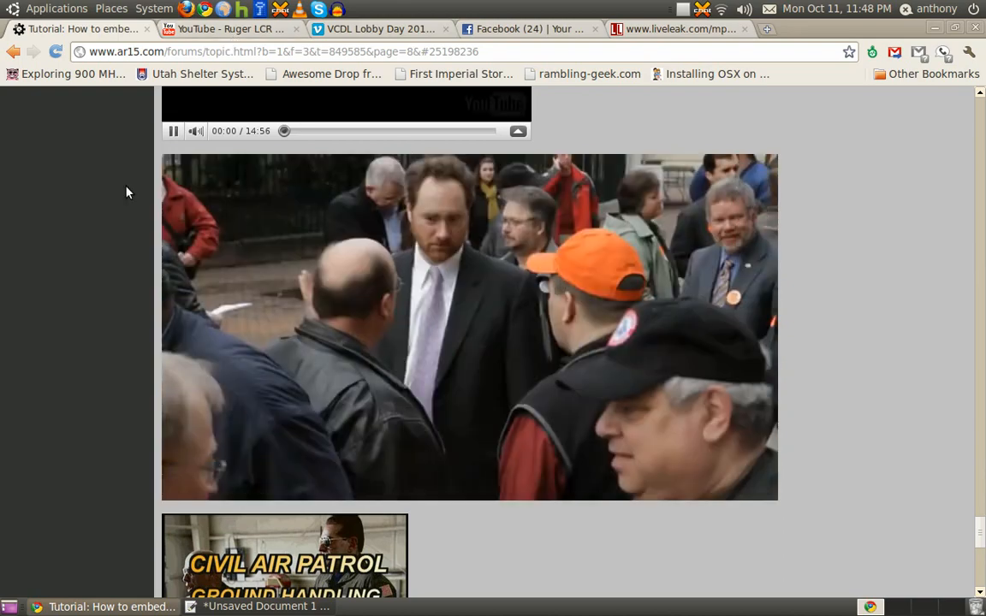
pyautogui.scroll(-3)
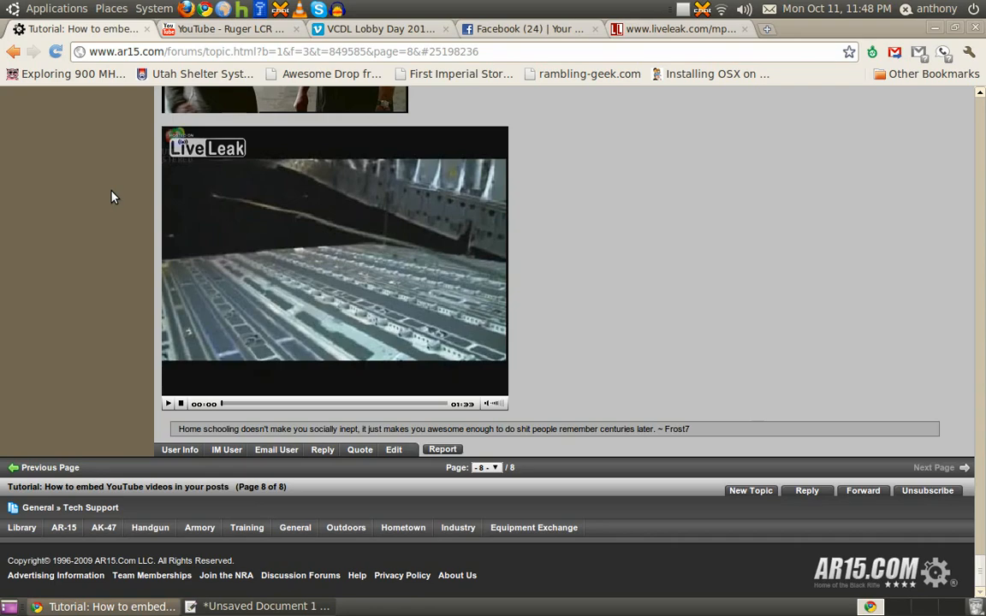
pyautogui.click(526, 28)
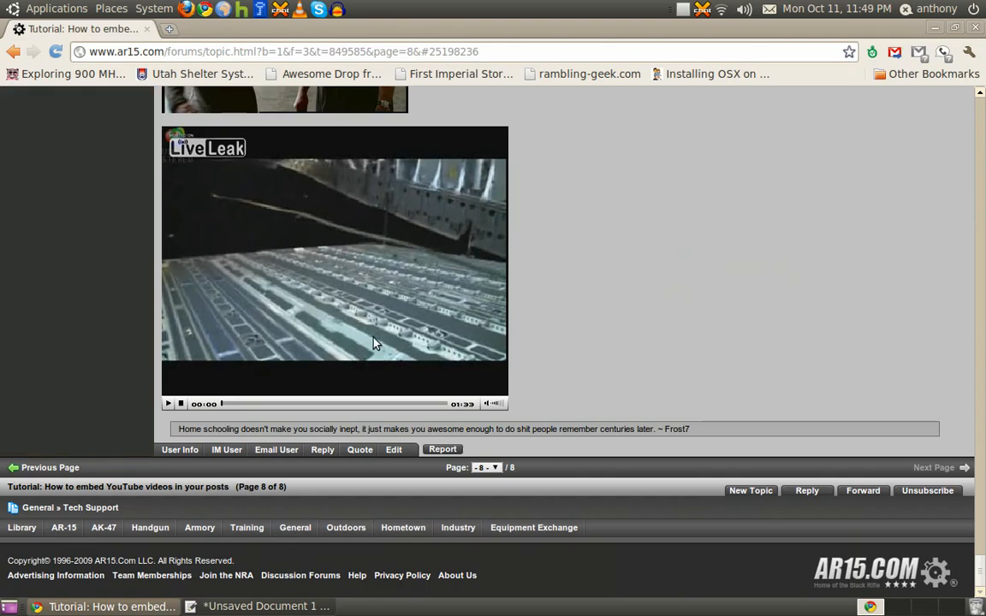
pyautogui.moveTo(685, 12)
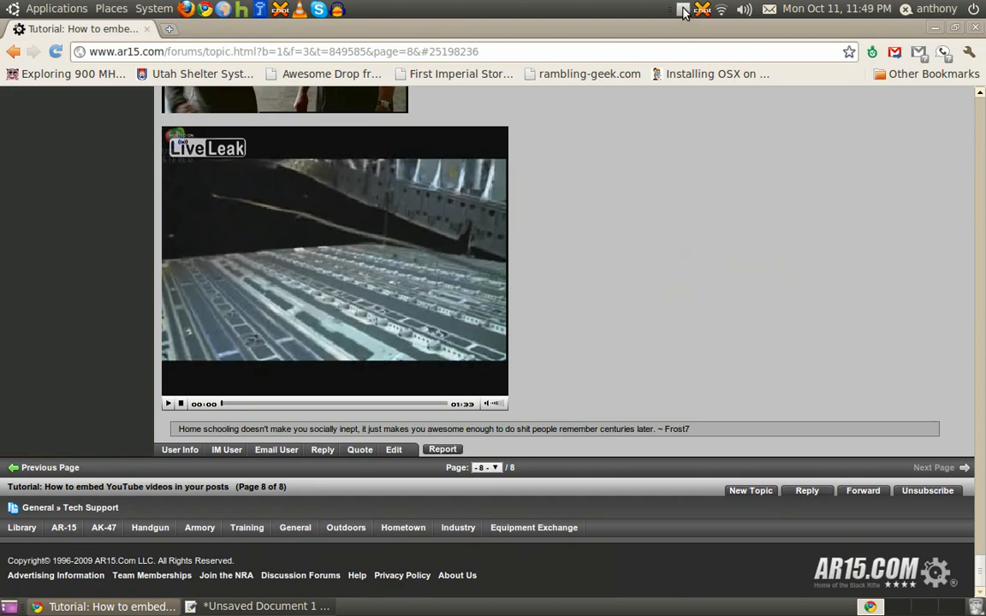